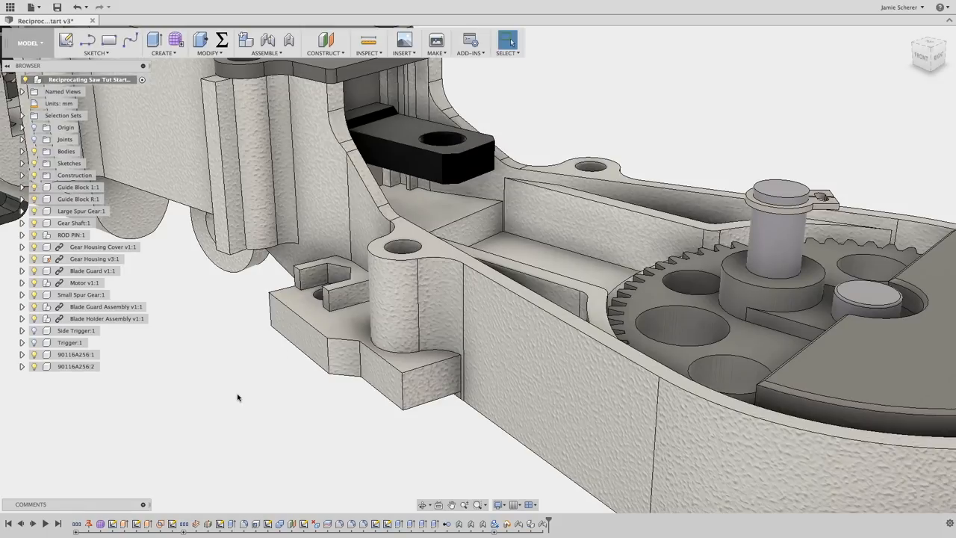
{"action": "mouse_move", "coordinate": [207, 394]}
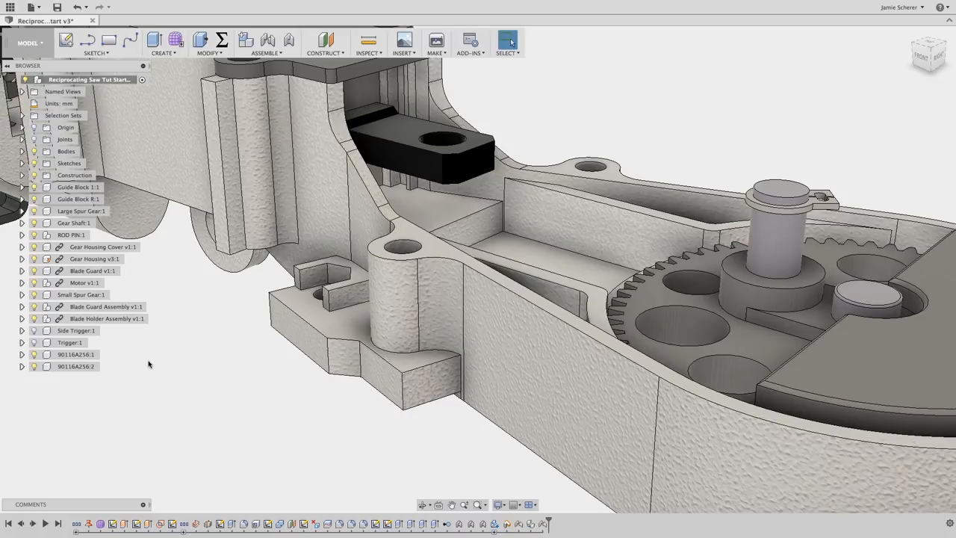
Select Large Spur Gear, Gear Shaft, ROD PIN and Blade Holder Assembly, then isolate them.
{"action": "left_click", "coordinate": [80, 210]}
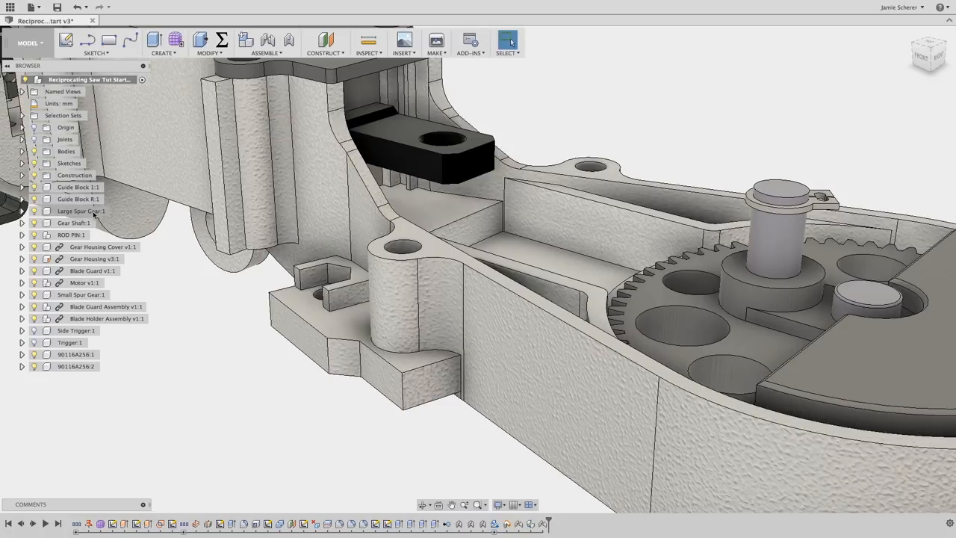
{"action": "left_click", "coordinate": [80, 211]}
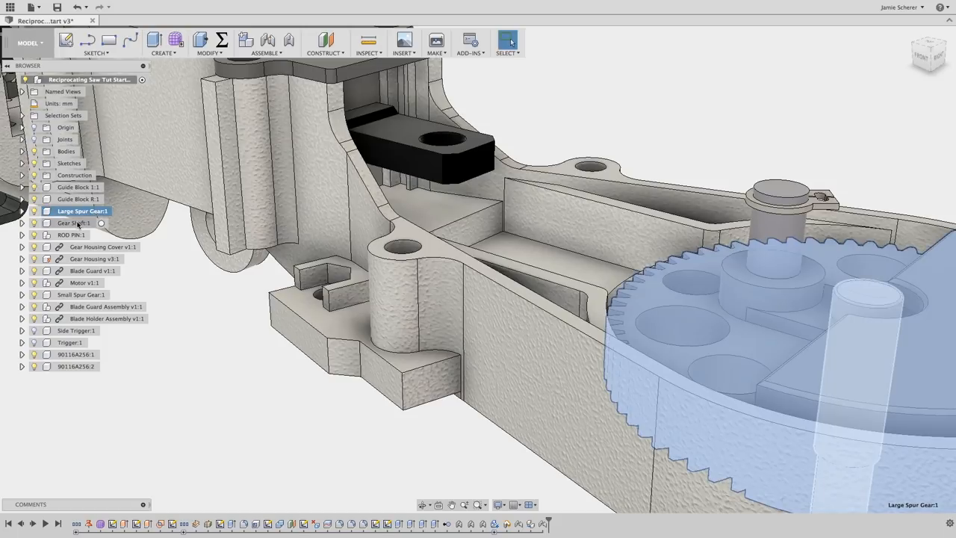
{"action": "left_click", "coordinate": [74, 222]}
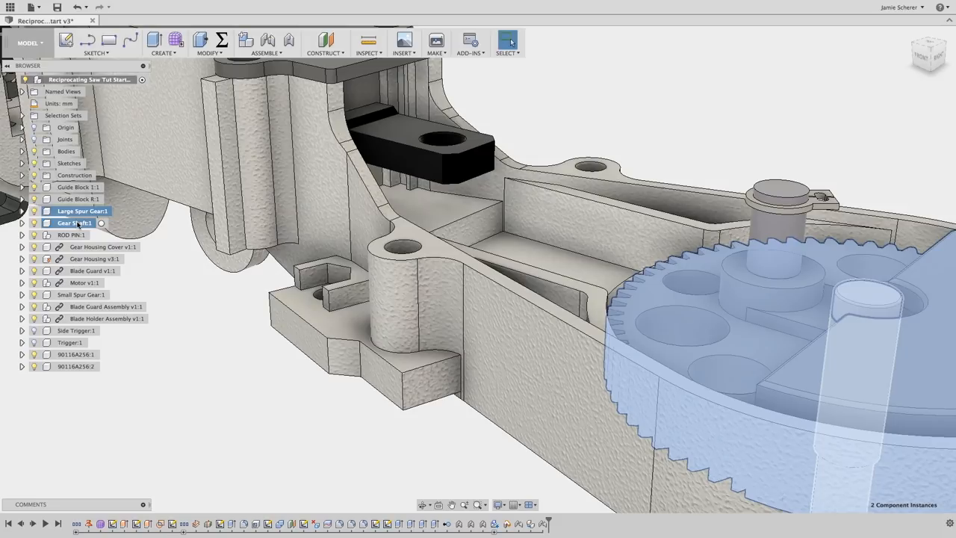
{"action": "left_click", "coordinate": [71, 234]}
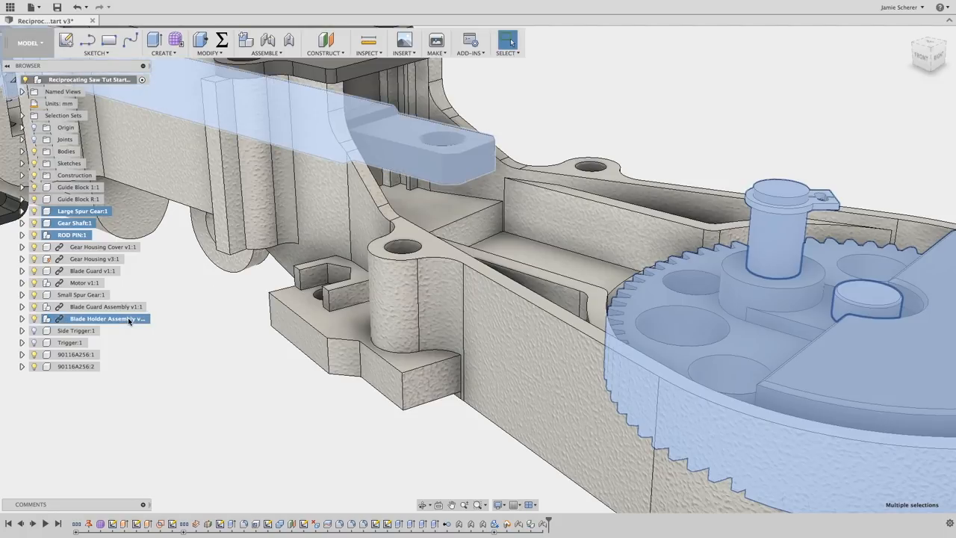
{"action": "right_click", "coordinate": [108, 318]}
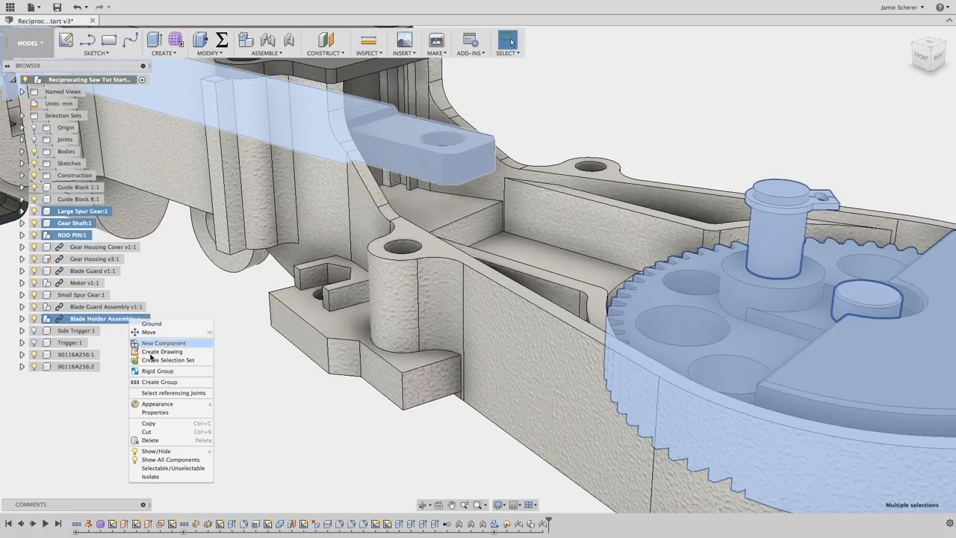
{"action": "mouse_move", "coordinate": [157, 469]}
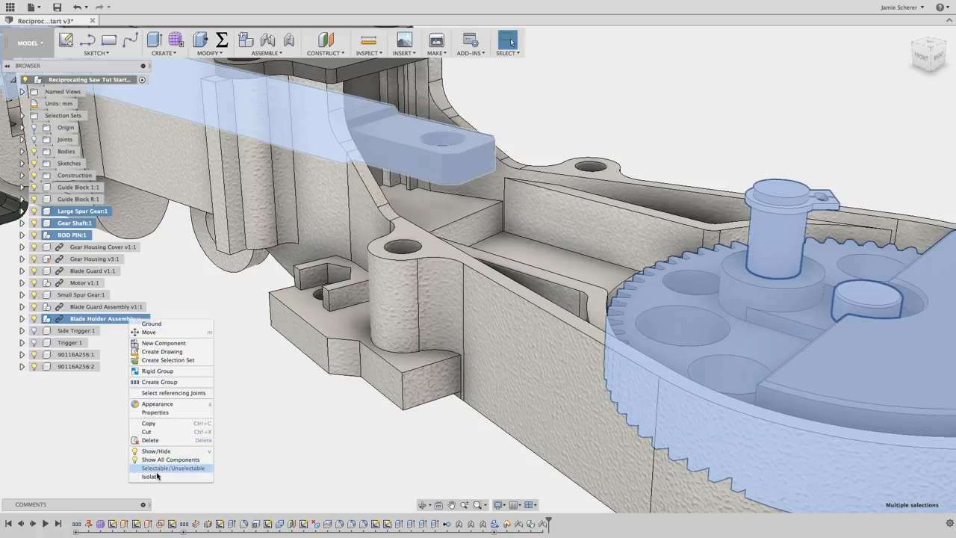
{"action": "left_click", "coordinate": [150, 476]}
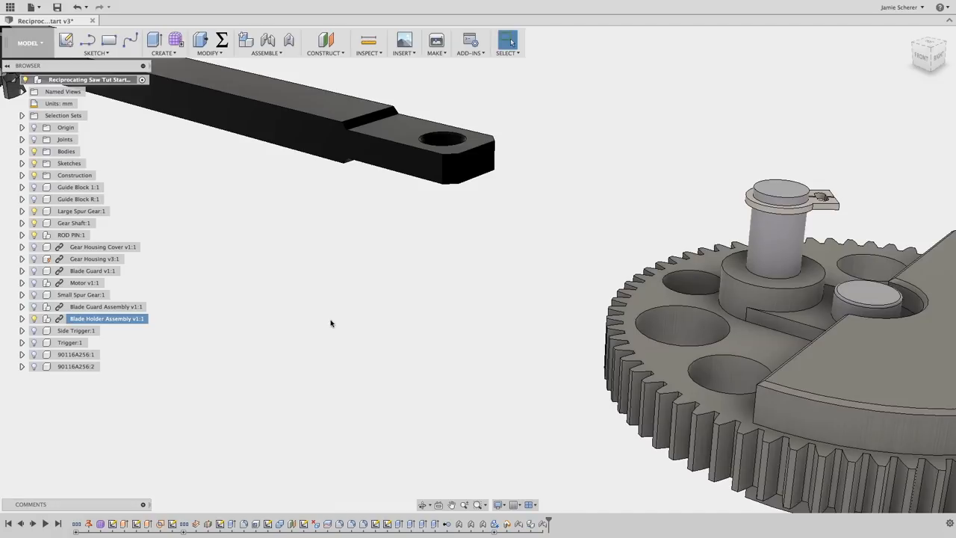
{"action": "mouse_move", "coordinate": [255, 187]}
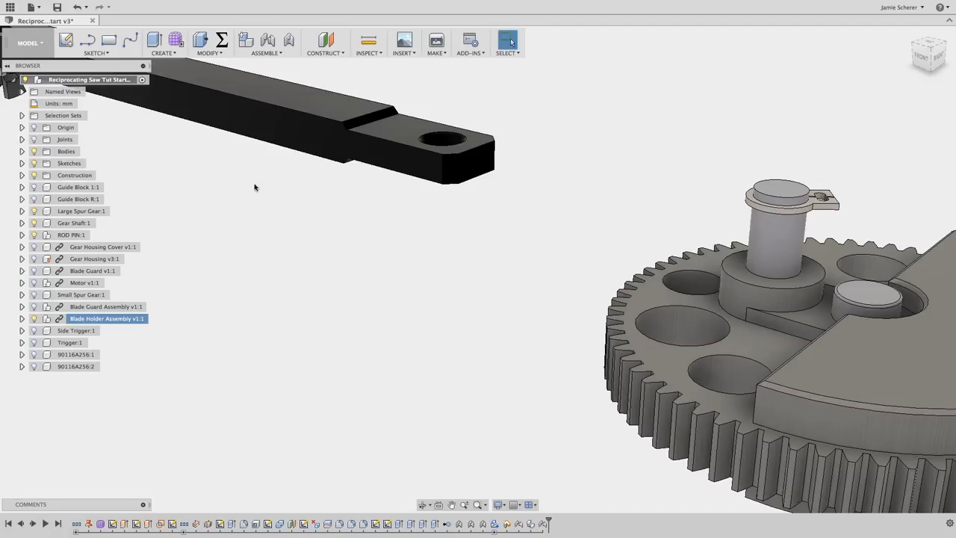
Create an empty, active CONNECTING ROD component and begin a new sketch.
{"action": "left_click", "coordinate": [164, 43]}
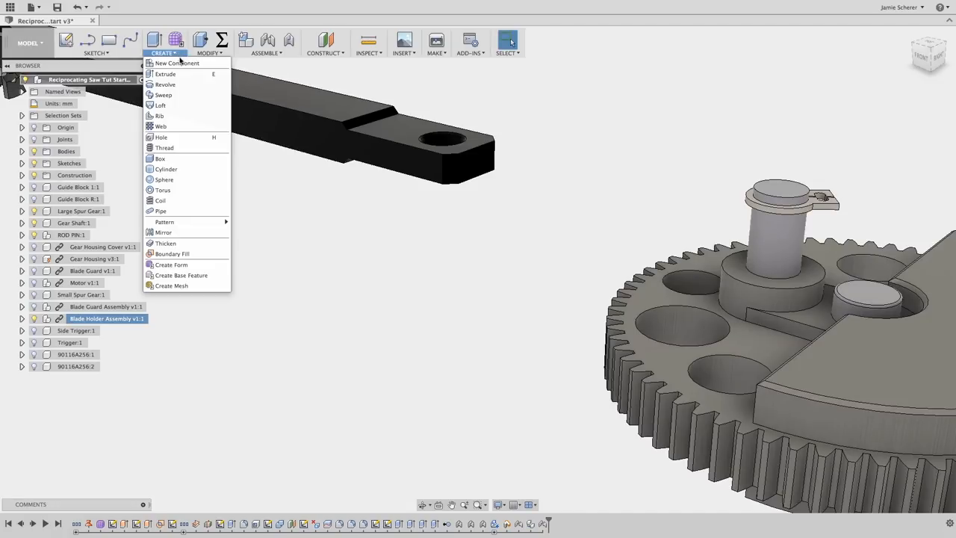
{"action": "mouse_move", "coordinate": [177, 63]}
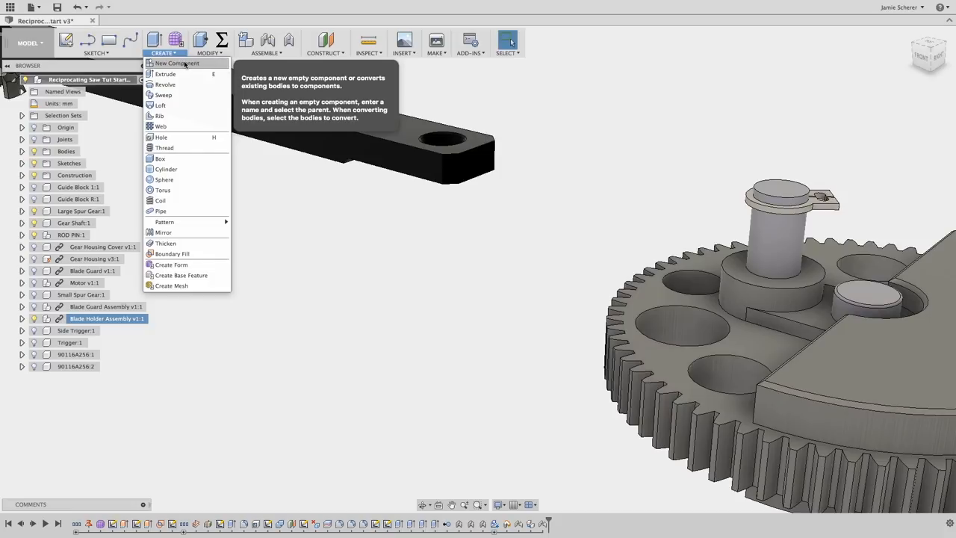
{"action": "left_click", "coordinate": [177, 63]}
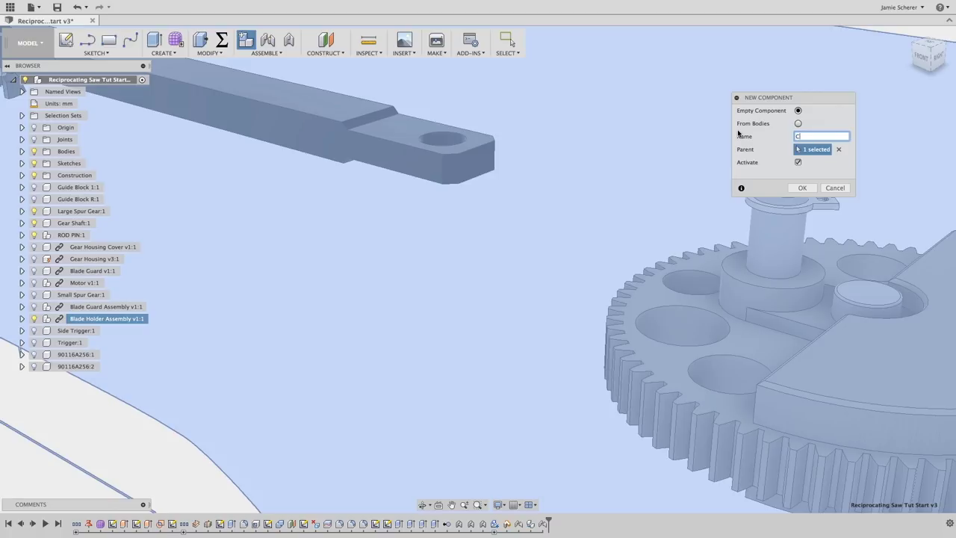
{"action": "type", "text": "CONNECTING ROD"}
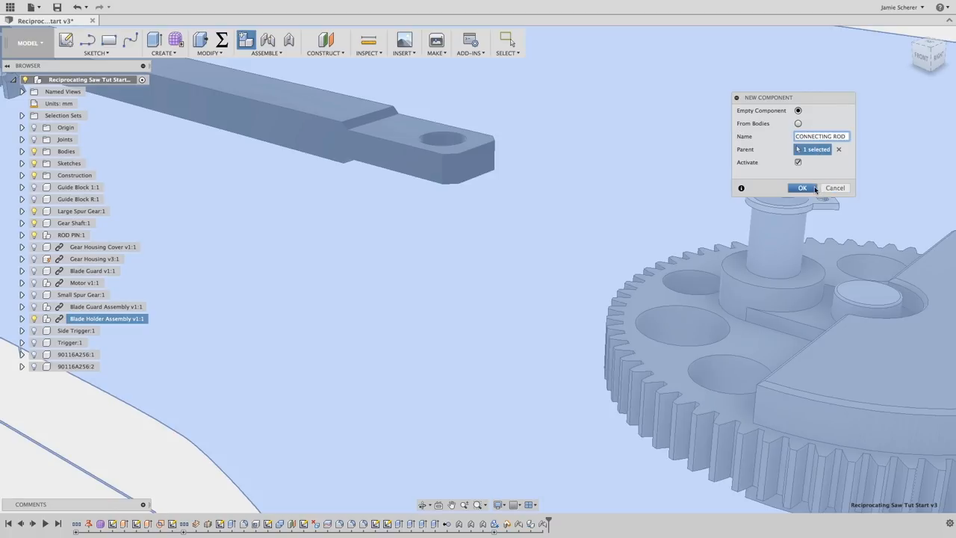
{"action": "left_click", "coordinate": [802, 187]}
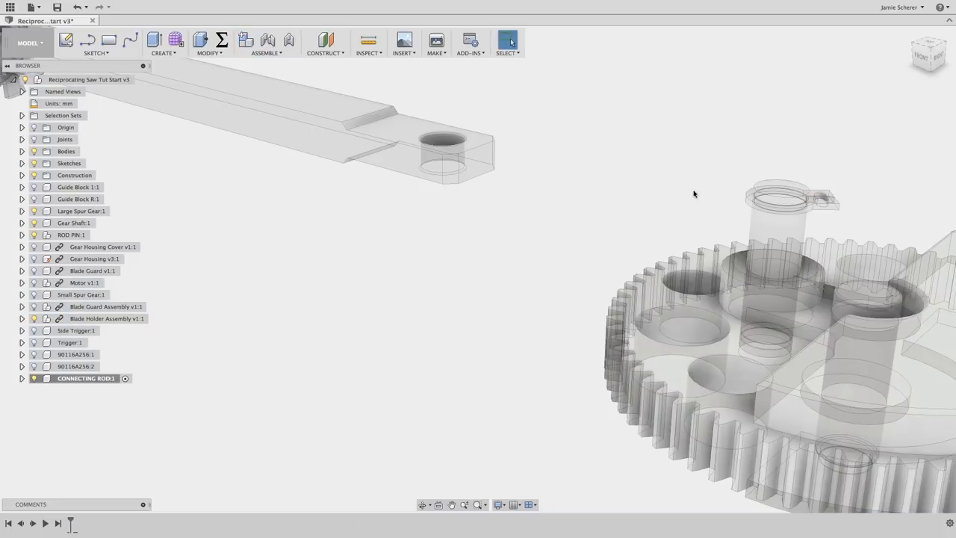
{"action": "mouse_move", "coordinate": [611, 187]}
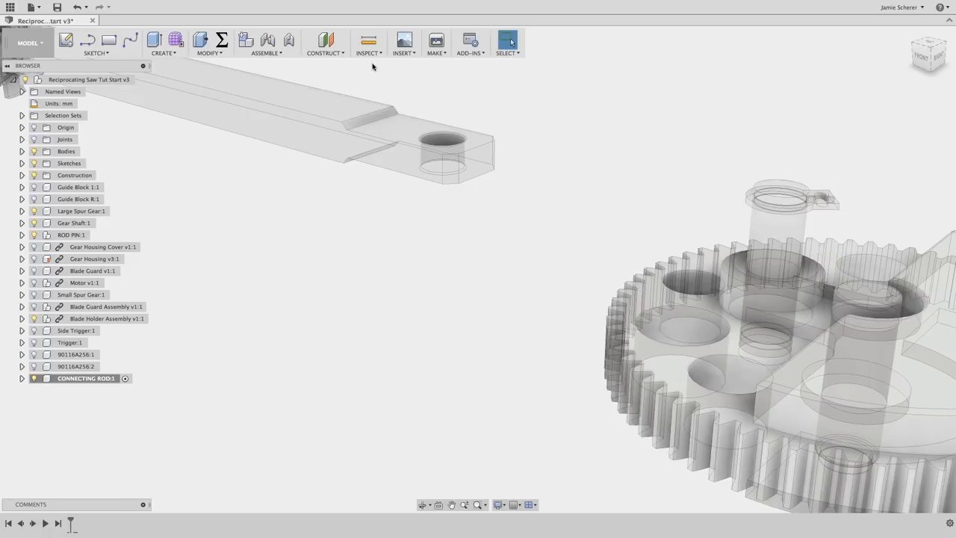
{"action": "left_click", "coordinate": [325, 42]}
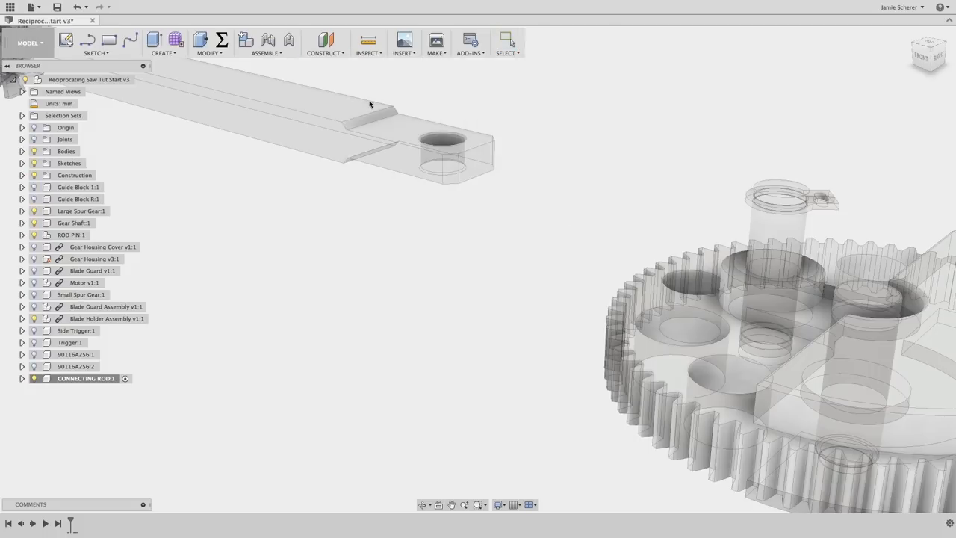
{"action": "left_click", "coordinate": [404, 131]}
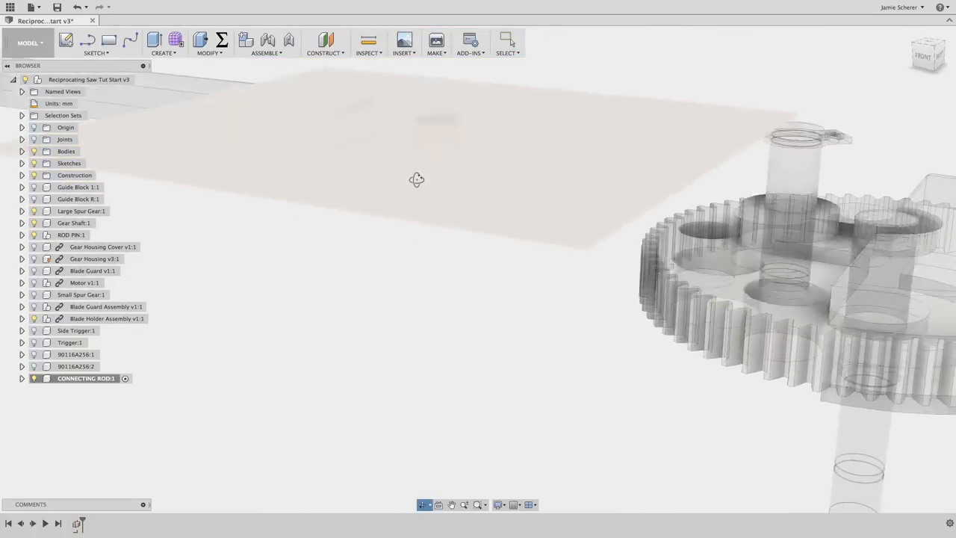
Pick the XY origin plane as the connecting rod sketch plane.
{"action": "left_click", "coordinate": [95, 43]}
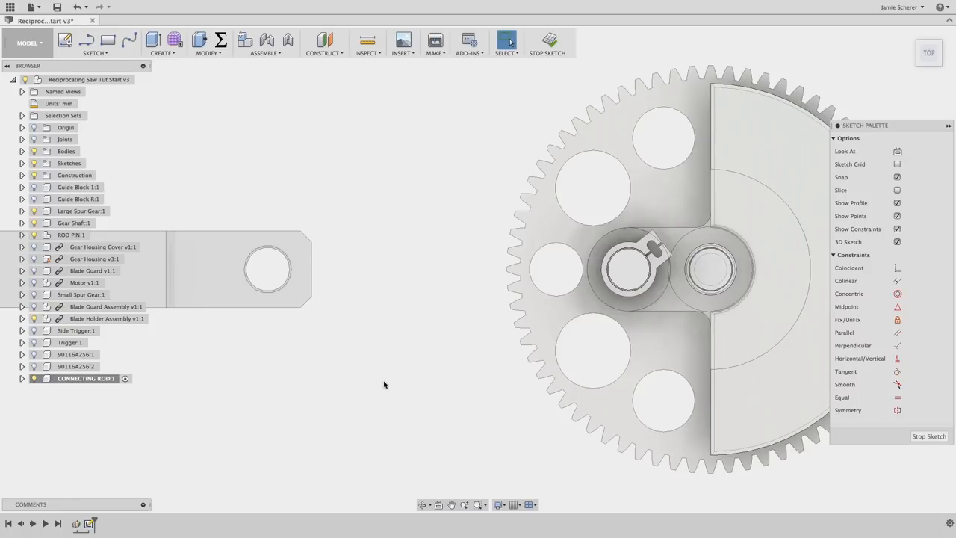
Project the rod-end hole edge and the gear's crank-pin circle into the sketch.
{"action": "left_click", "coordinate": [95, 42]}
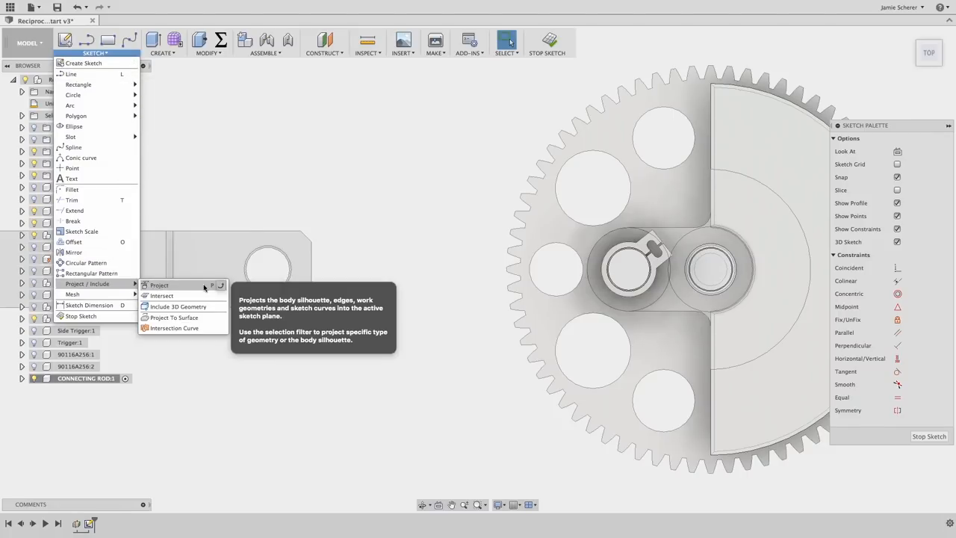
{"action": "left_click", "coordinate": [158, 284]}
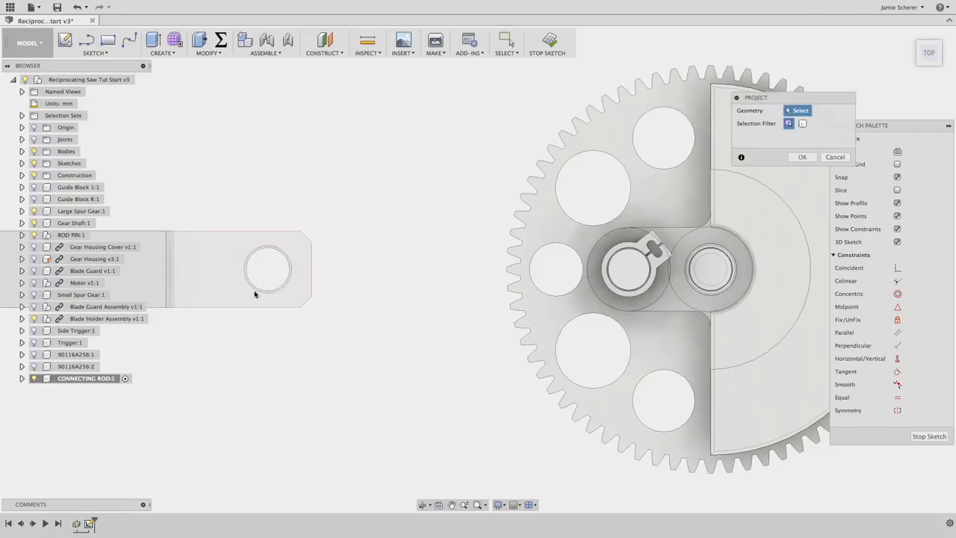
{"action": "left_click", "coordinate": [267, 269]}
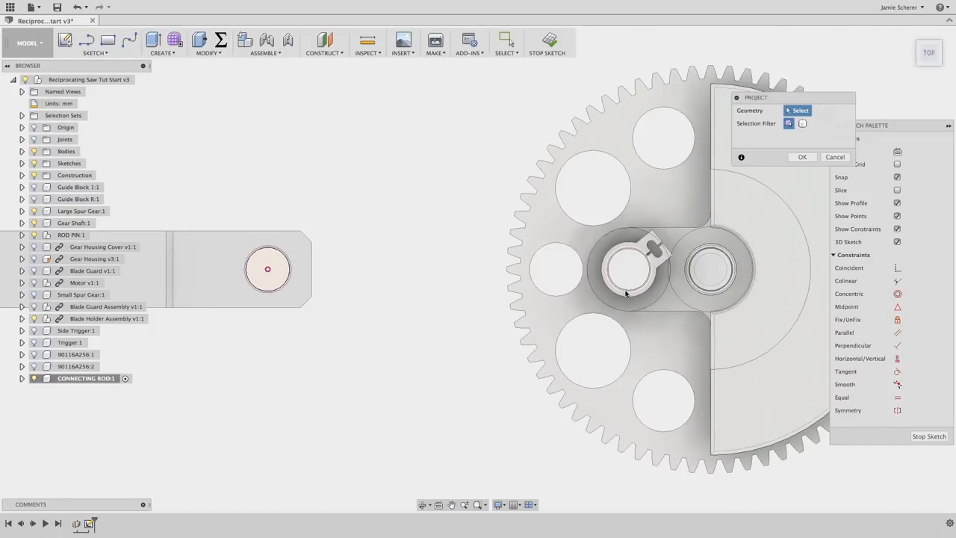
{"action": "left_click", "coordinate": [629, 269]}
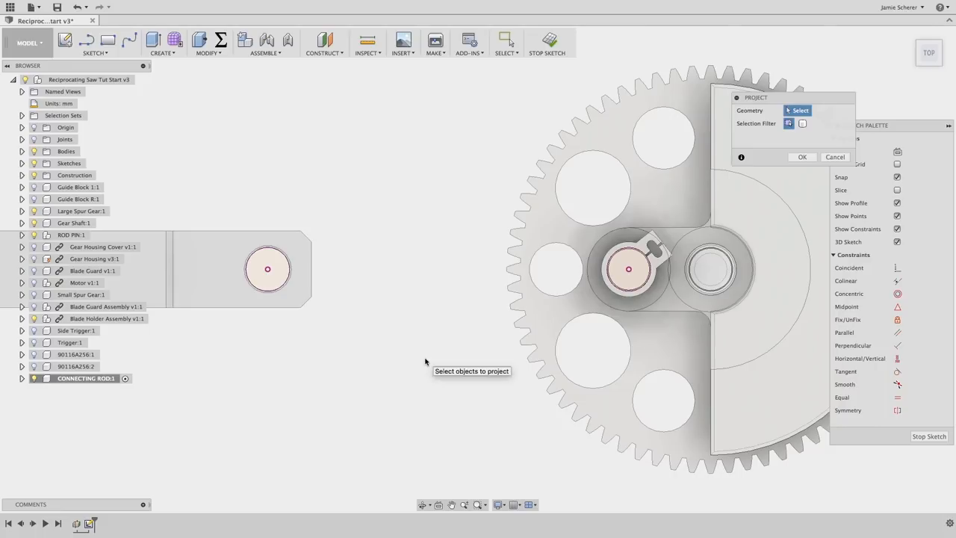
{"action": "mouse_move", "coordinate": [415, 328]}
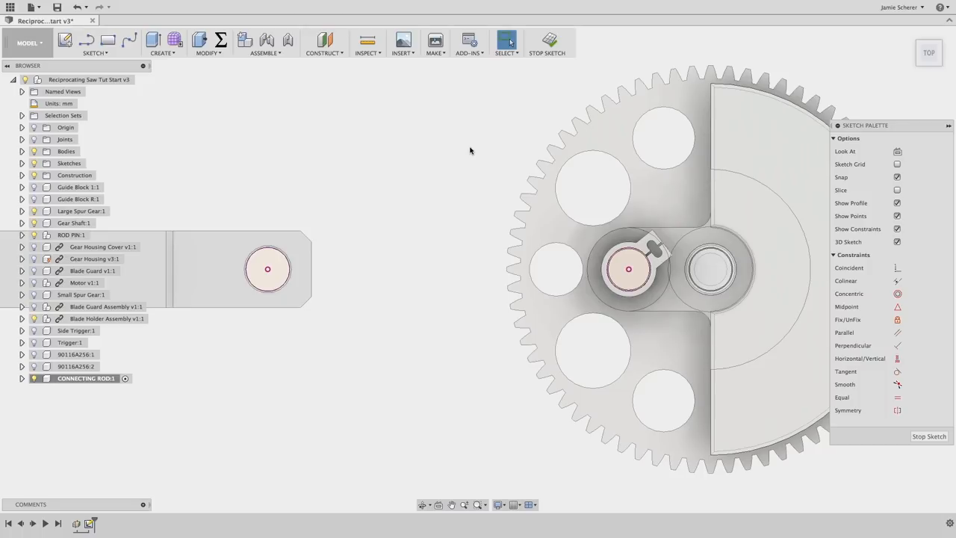
{"action": "mouse_move", "coordinate": [463, 142]}
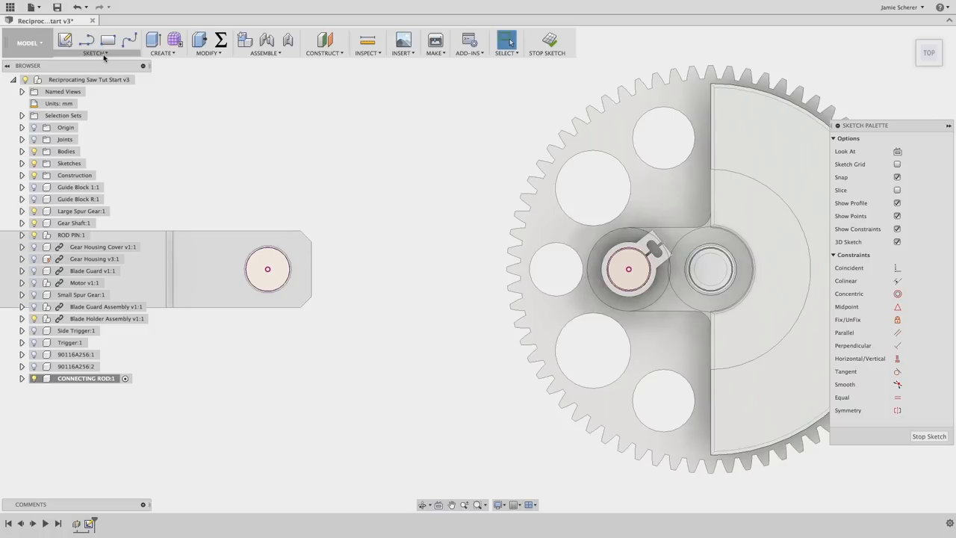
Draw a 20 mm center-diameter circle above the rod-end hole.
{"action": "left_click", "coordinate": [95, 42]}
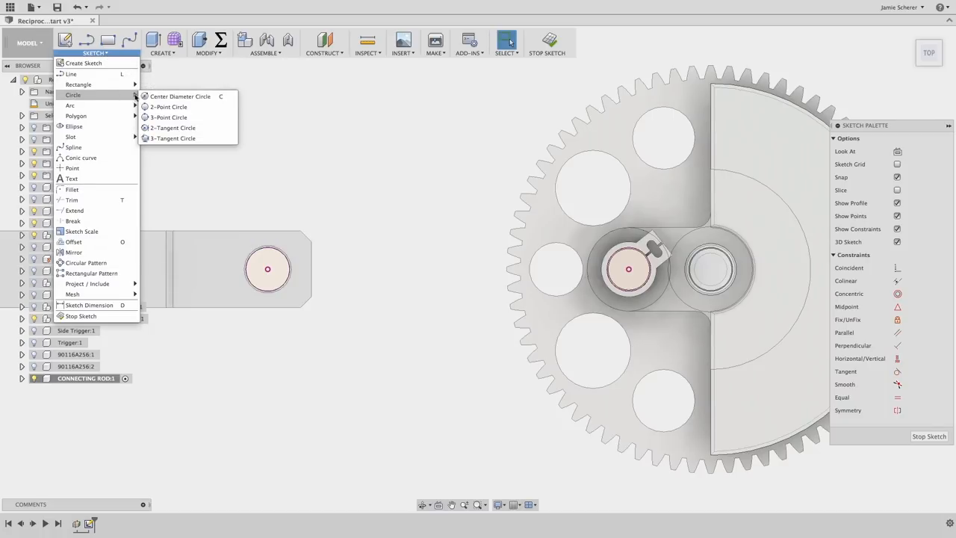
{"action": "mouse_move", "coordinate": [179, 97]}
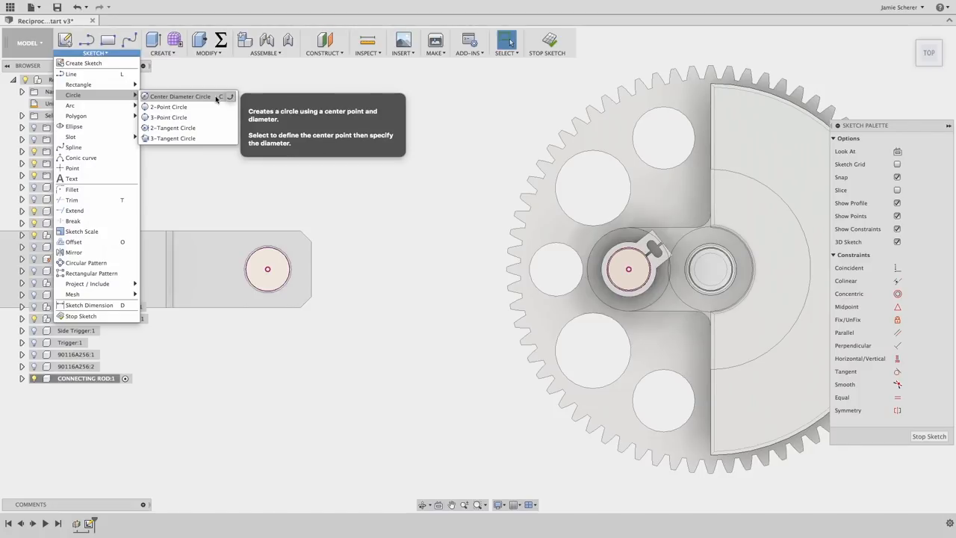
{"action": "left_click", "coordinate": [180, 96]}
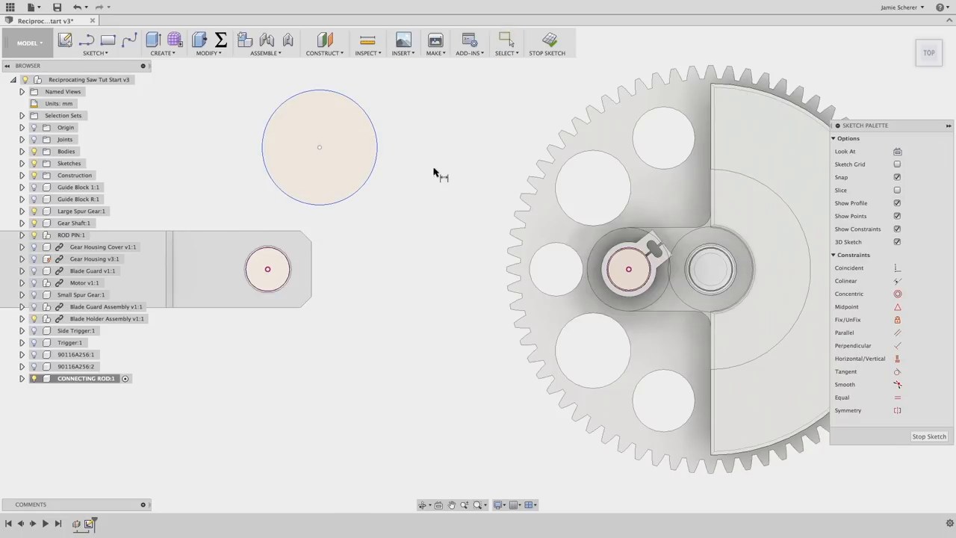
{"action": "left_click", "coordinate": [320, 146]}
{"action": "type", "text": "20"}
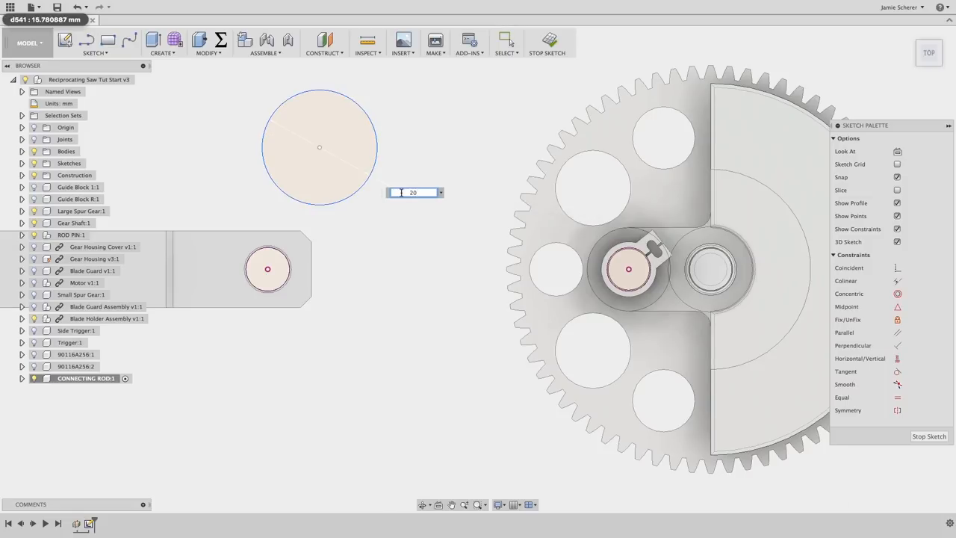
{"action": "key", "text": "Return"}
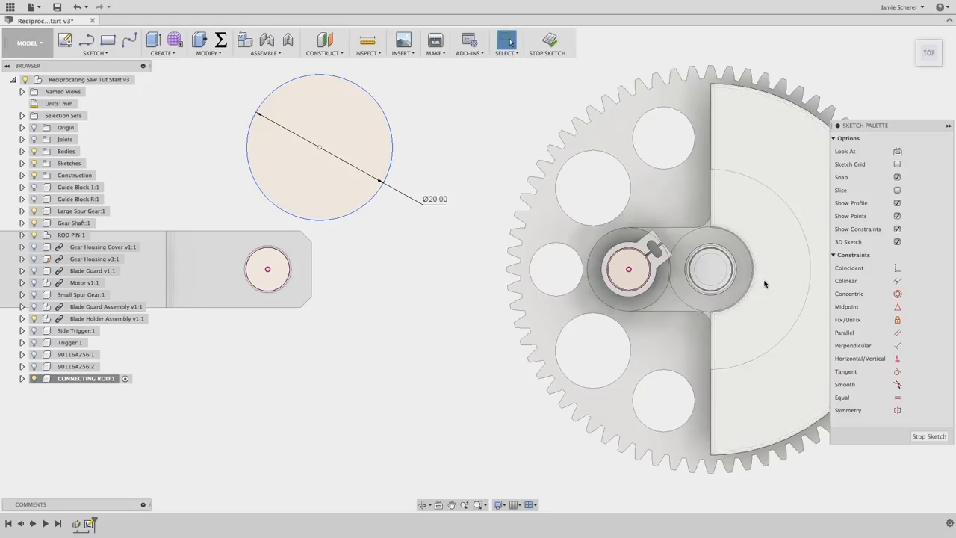
{"action": "mouse_move", "coordinate": [936, 313]}
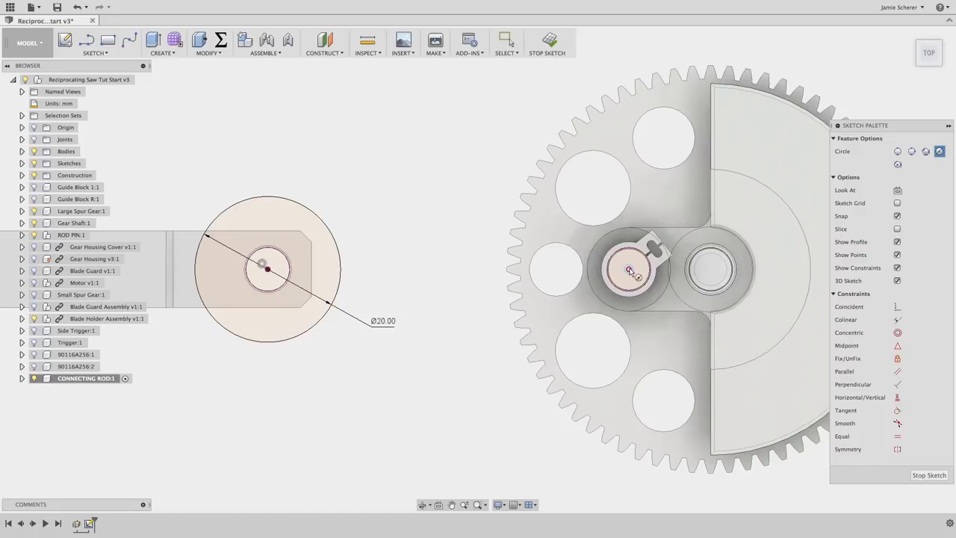
{"action": "mouse_move", "coordinate": [584, 201]}
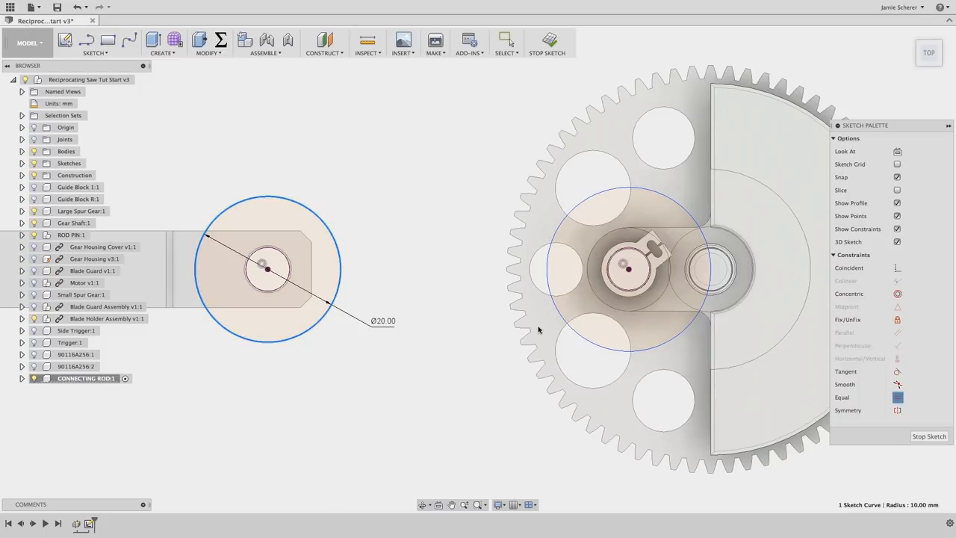
Constrain the crank-pin circle equal in size to the 20 mm circle.
{"action": "left_click", "coordinate": [416, 387]}
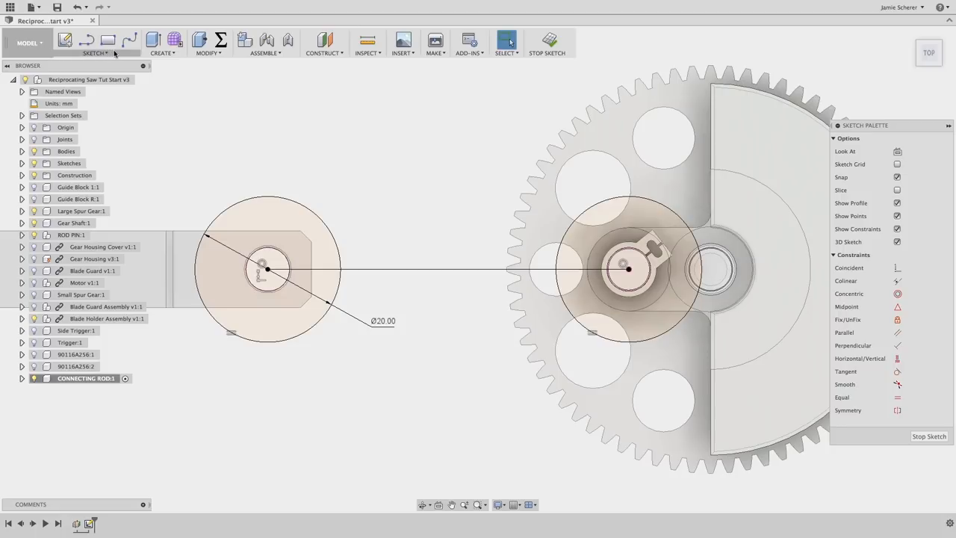
Offset the centre line between the pins 5 mm downward and 5 mm upward.
{"action": "left_click", "coordinate": [95, 43]}
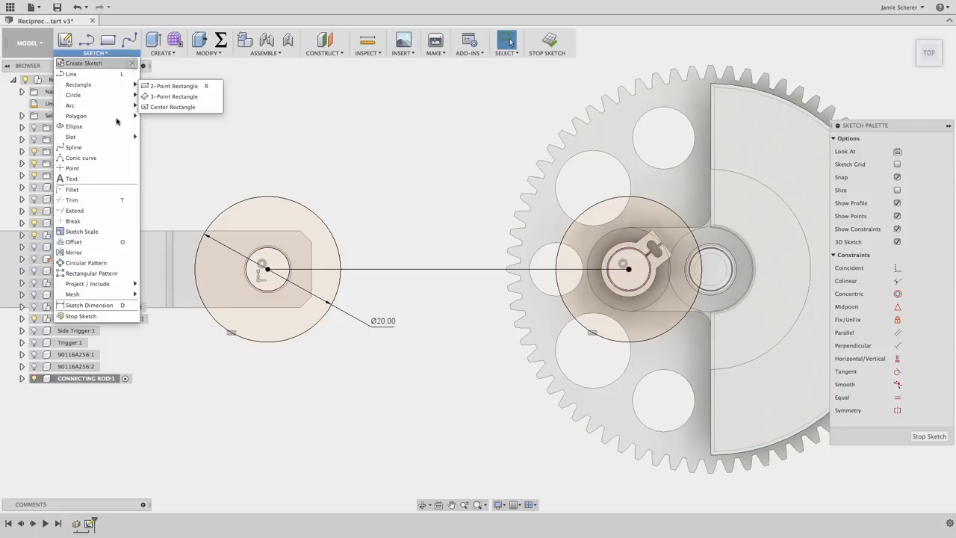
{"action": "left_click", "coordinate": [73, 241]}
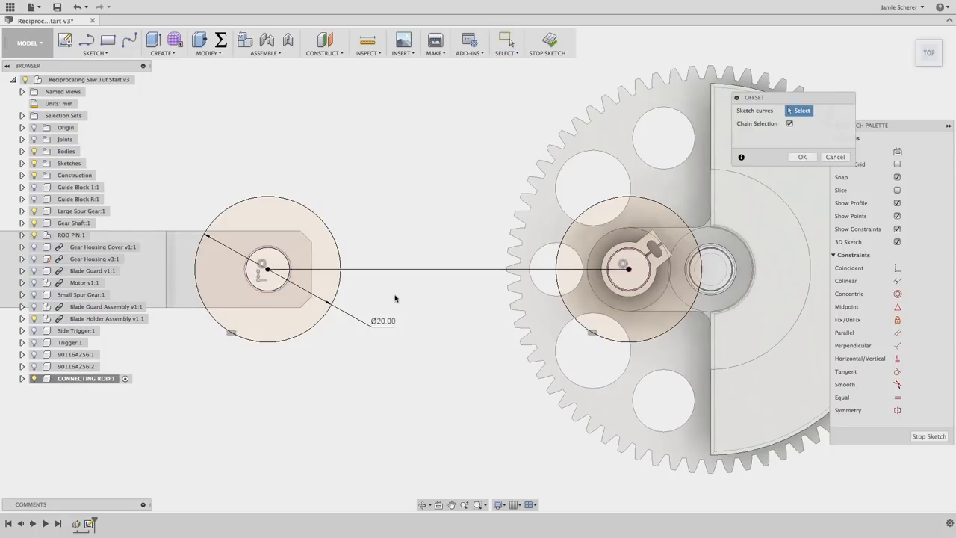
{"action": "left_click", "coordinate": [426, 269]}
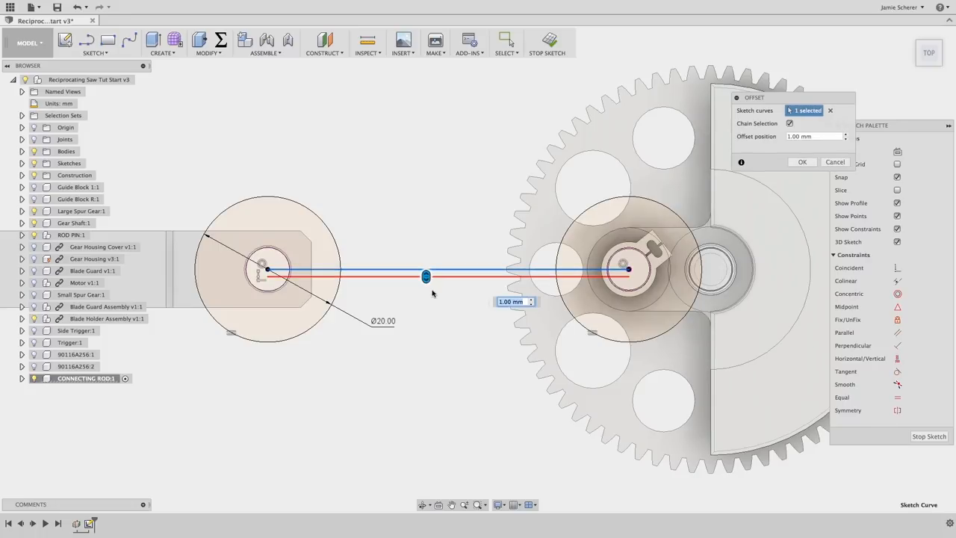
{"action": "left_click", "coordinate": [801, 162]}
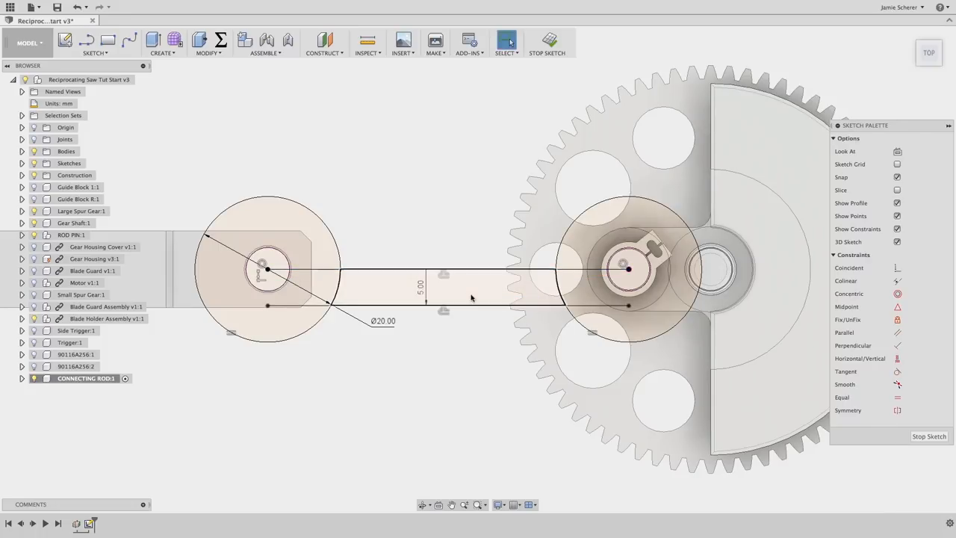
{"action": "right_click", "coordinate": [471, 295]}
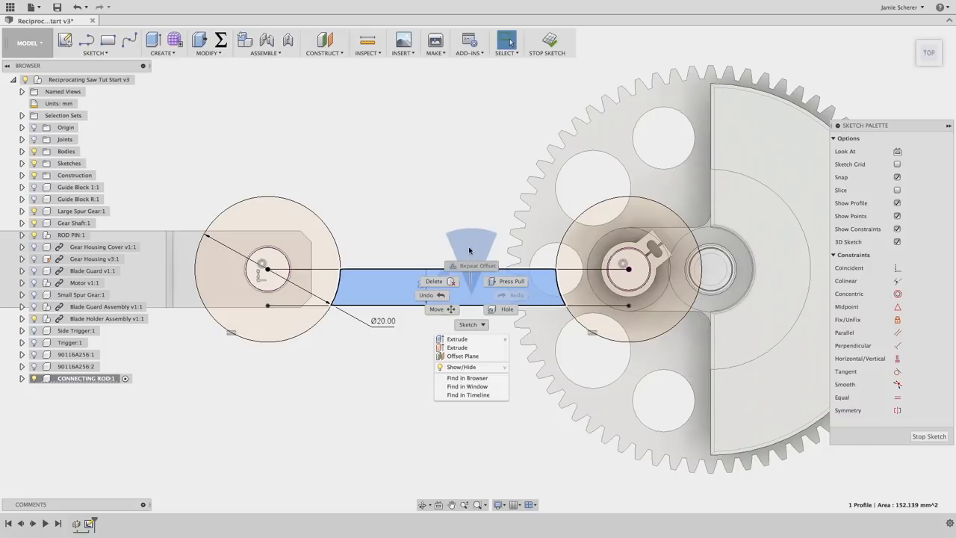
{"action": "left_click", "coordinate": [477, 265]}
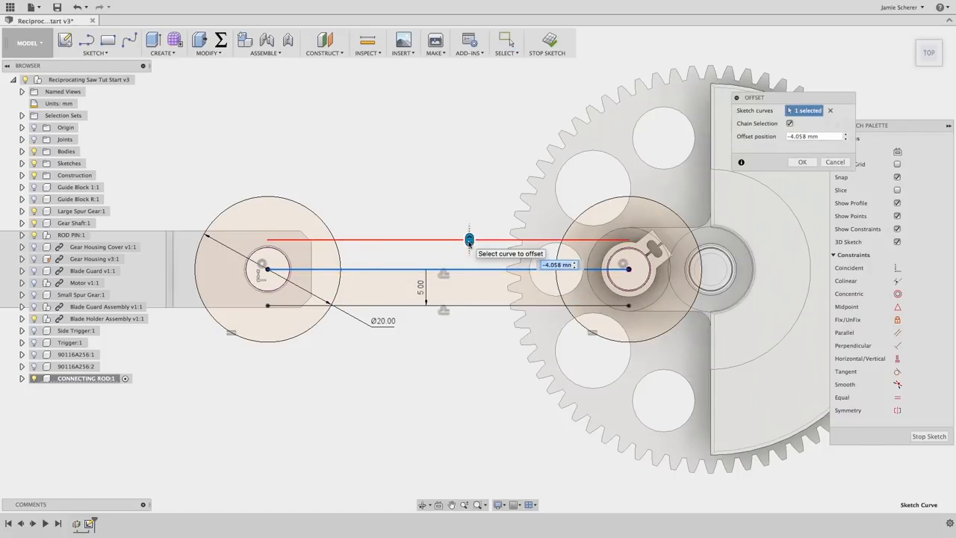
{"action": "left_click", "coordinate": [801, 162]}
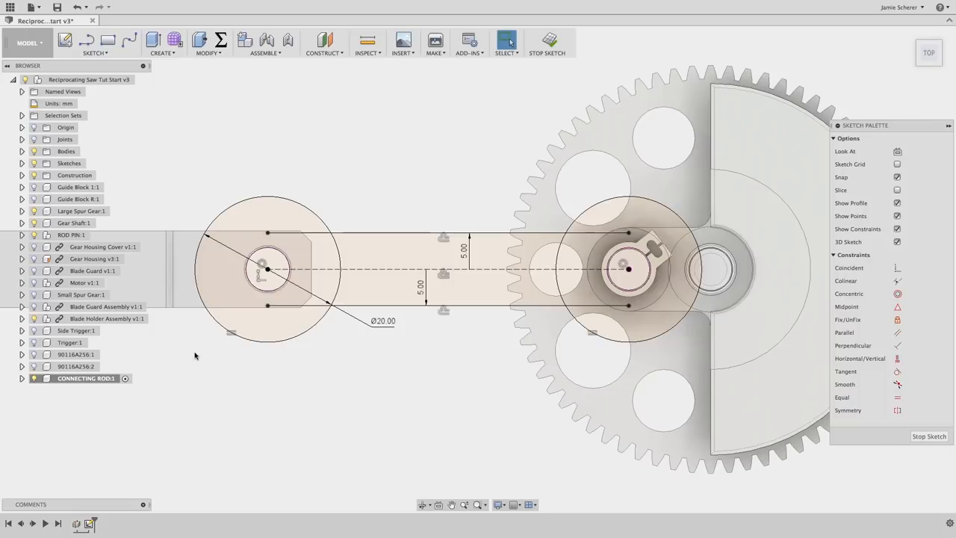
{"action": "mouse_move", "coordinate": [178, 353]}
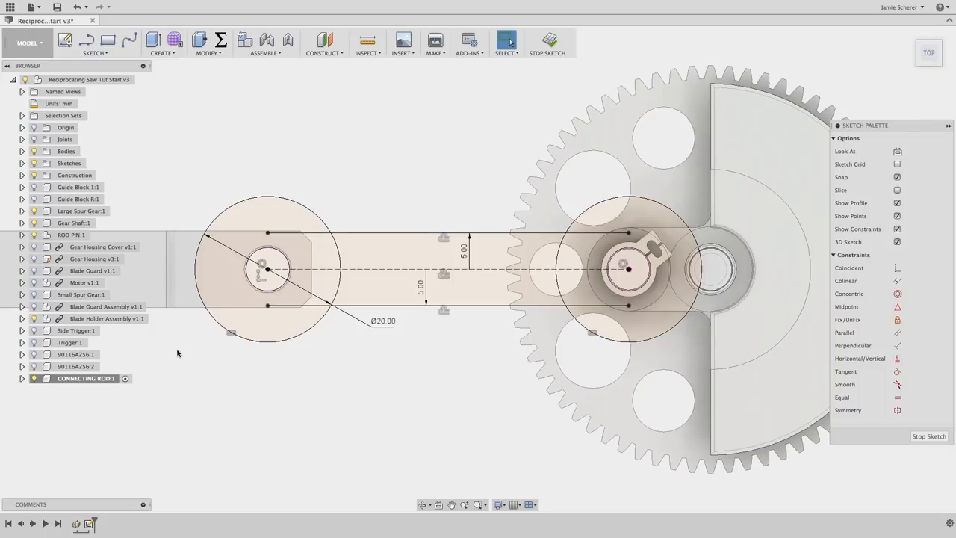
Launch Trim to remove the side-line segments inside the circles.
{"action": "left_click", "coordinate": [95, 42]}
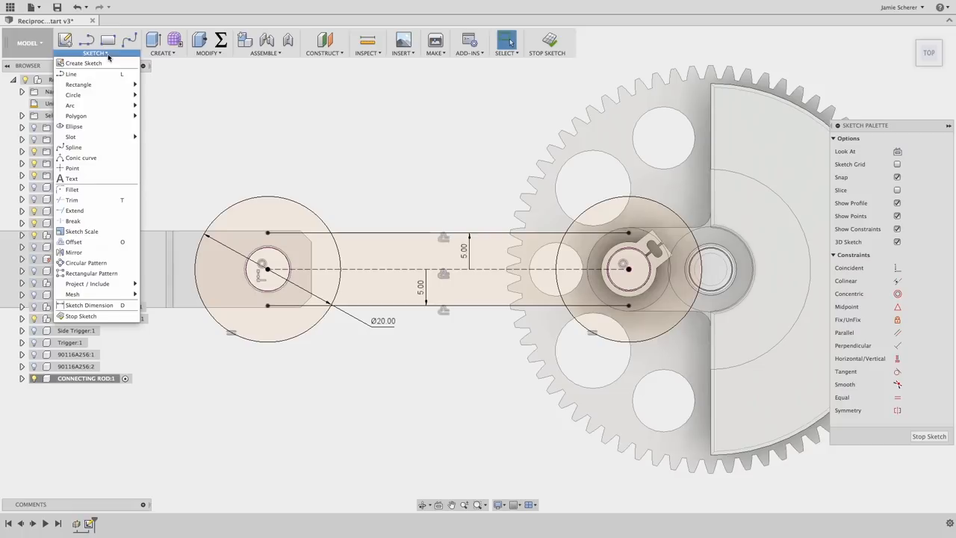
{"action": "mouse_move", "coordinate": [71, 199]}
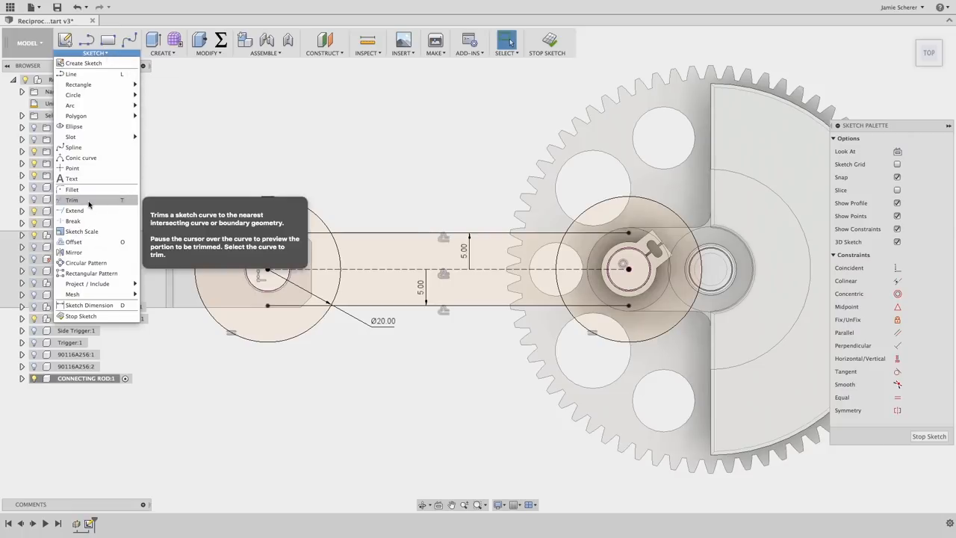
{"action": "left_click", "coordinate": [72, 200]}
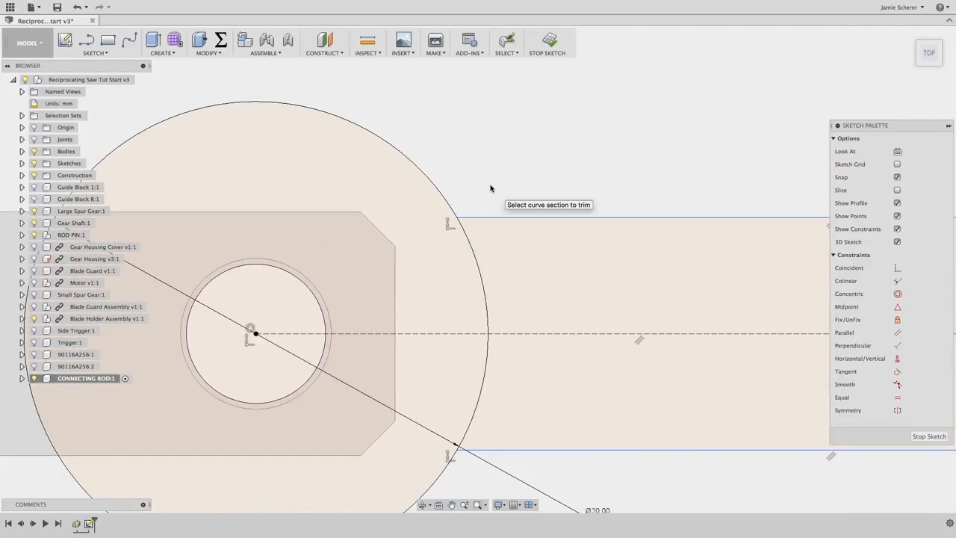
{"action": "mouse_move", "coordinate": [523, 172]}
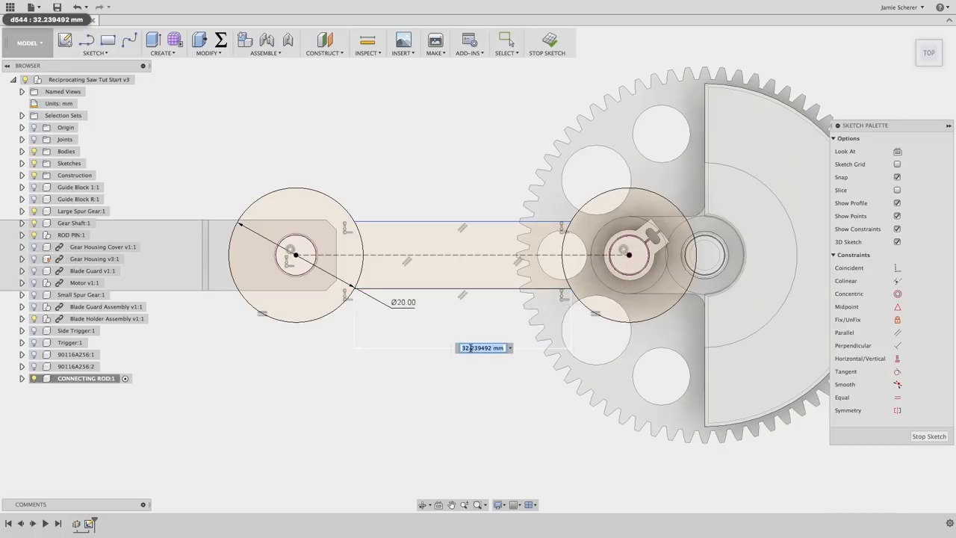
Accept the 32.239 mm length dimensions on both side lines and finish dimensioning.
{"action": "key", "text": "Return"}
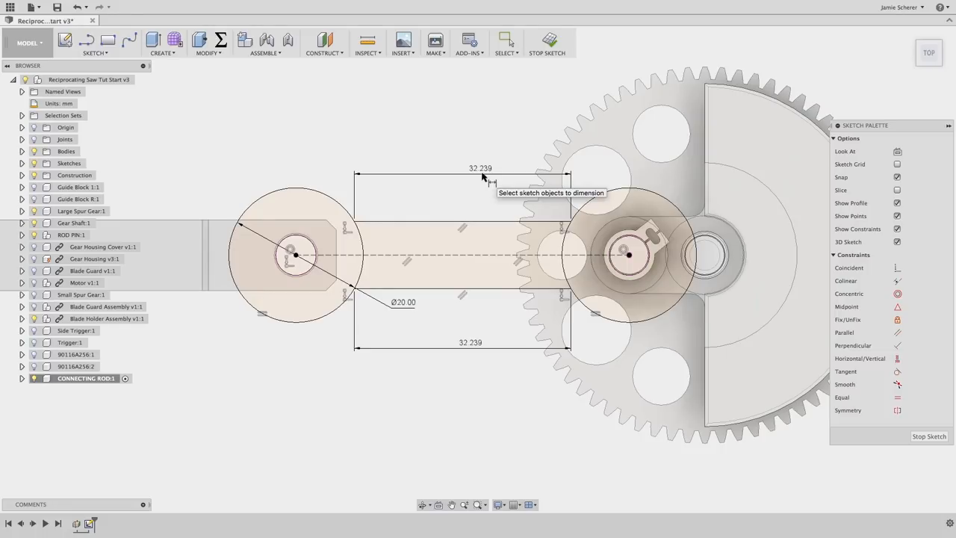
{"action": "mouse_move", "coordinate": [504, 150]}
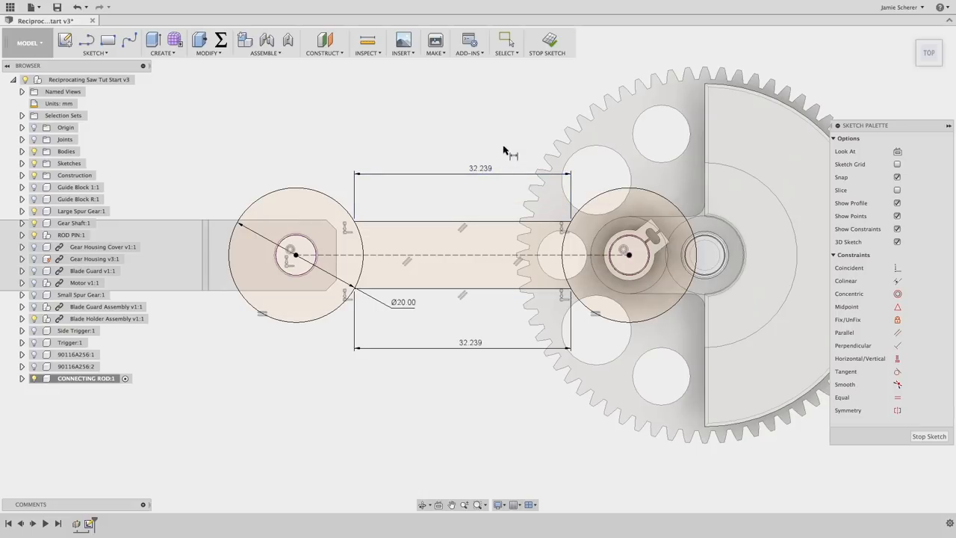
{"action": "mouse_move", "coordinate": [478, 148]}
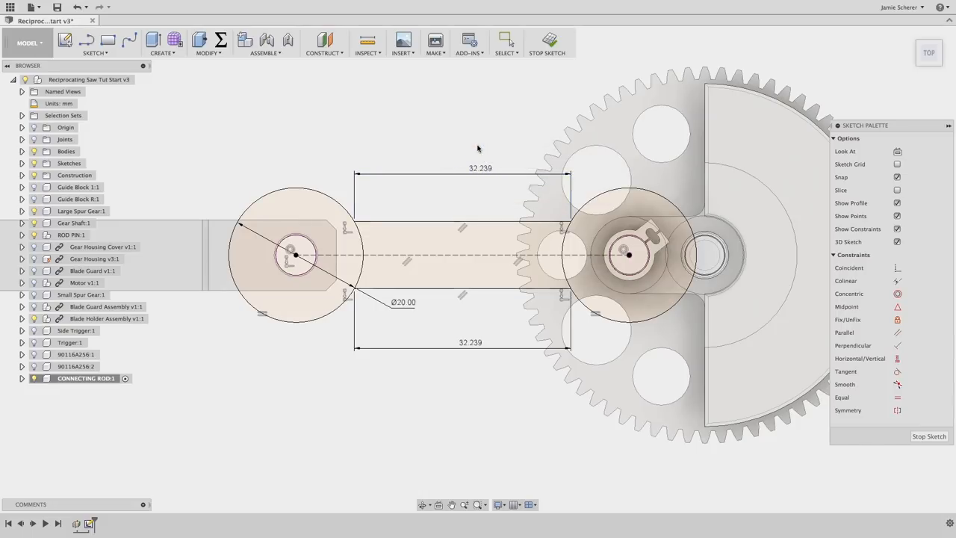
{"action": "left_click", "coordinate": [506, 41]}
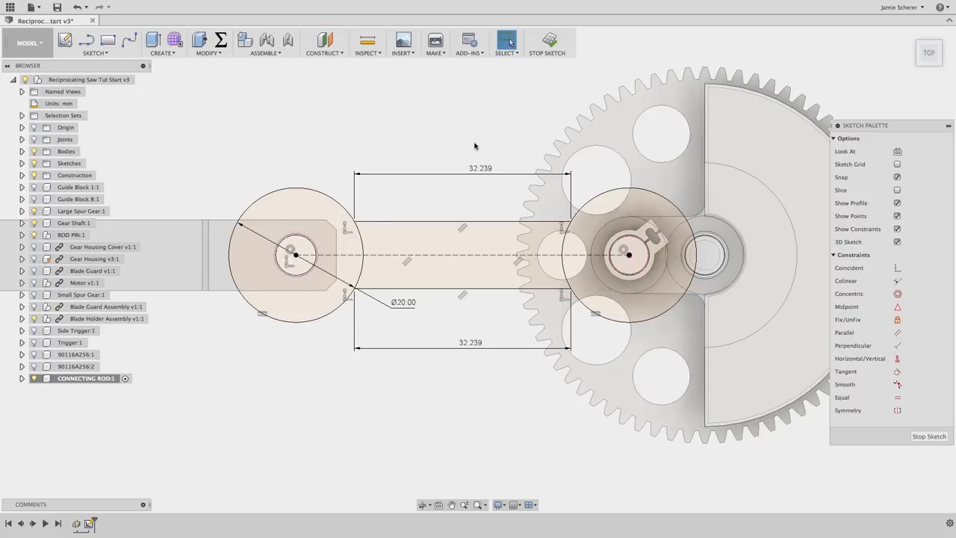
{"action": "mouse_move", "coordinate": [267, 89]}
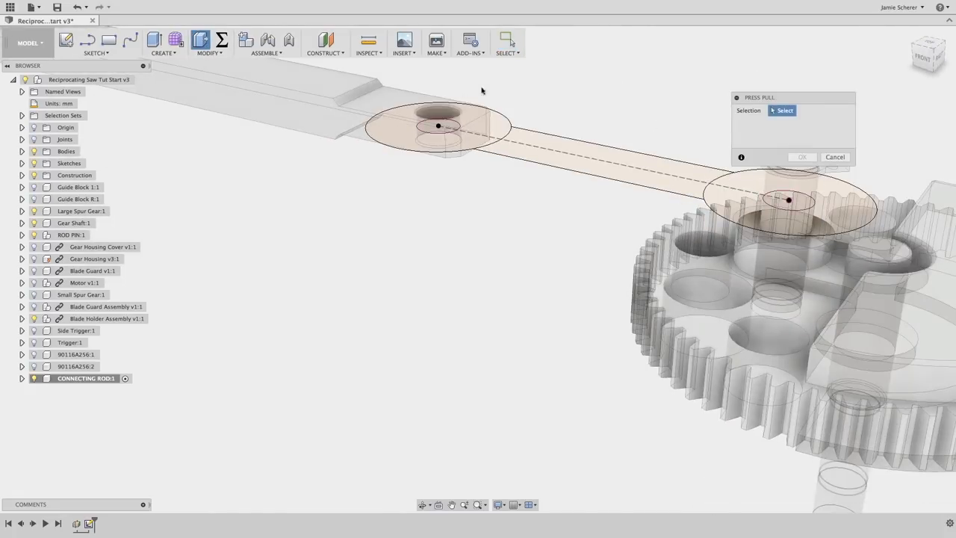
{"action": "mouse_move", "coordinate": [525, 91]}
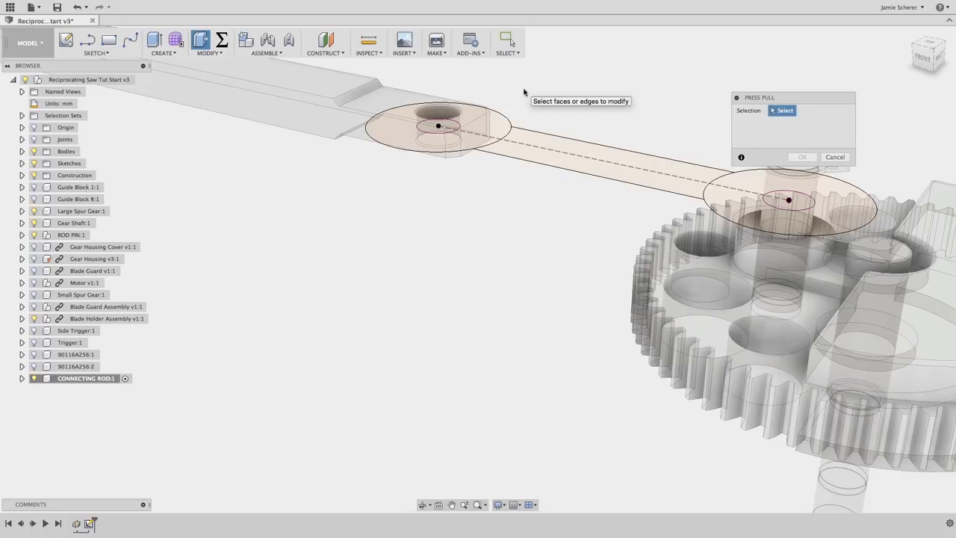
{"action": "mouse_move", "coordinate": [490, 126]}
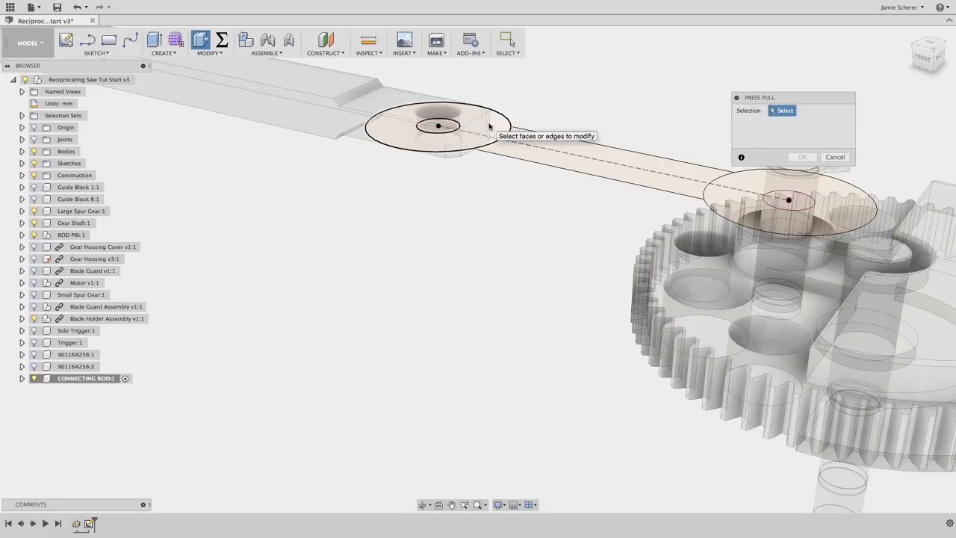
Select the ring profile around the rod pin for Press Pull.
{"action": "left_click", "coordinate": [437, 125]}
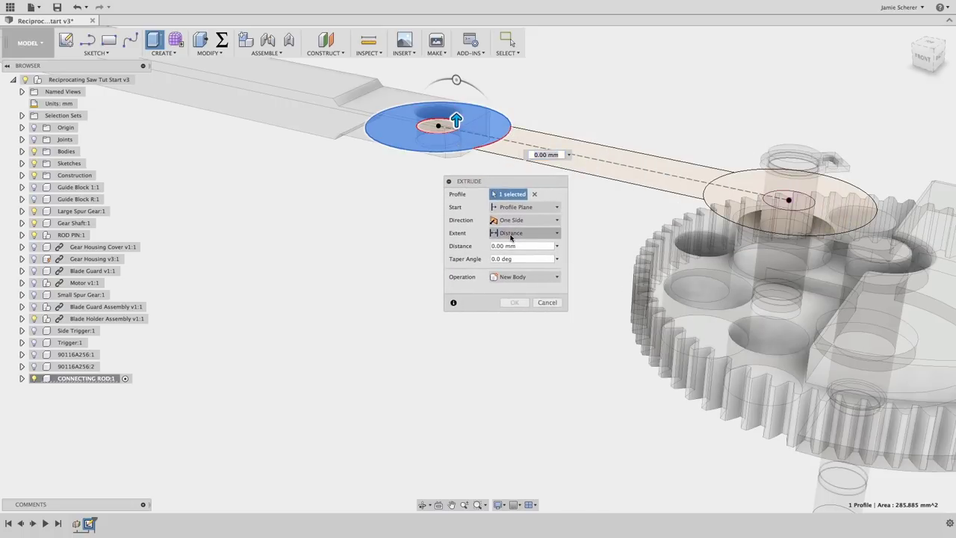
Extrude the ring symmetrically by 6.5 mm and expand the CONNECTING ROD component.
{"action": "left_click", "coordinate": [525, 220]}
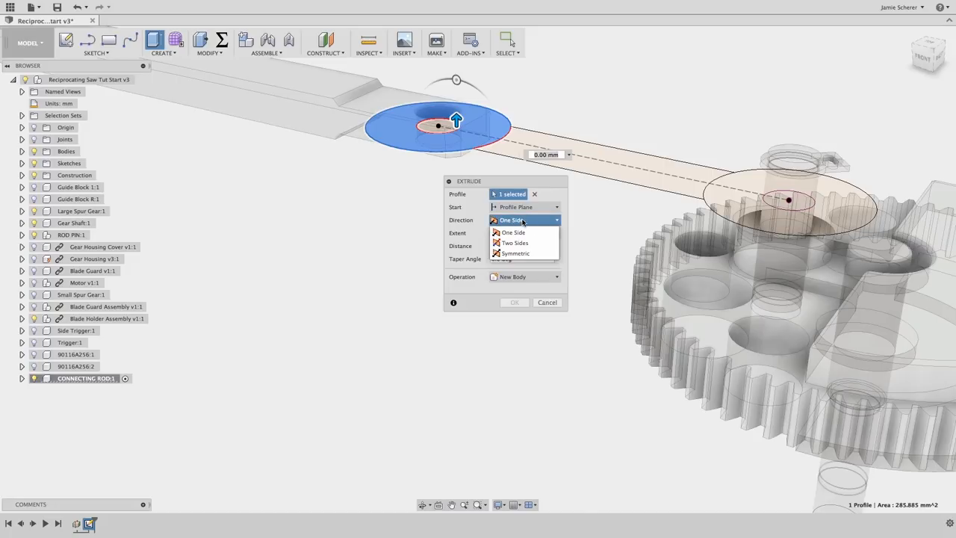
{"action": "left_click", "coordinate": [515, 253]}
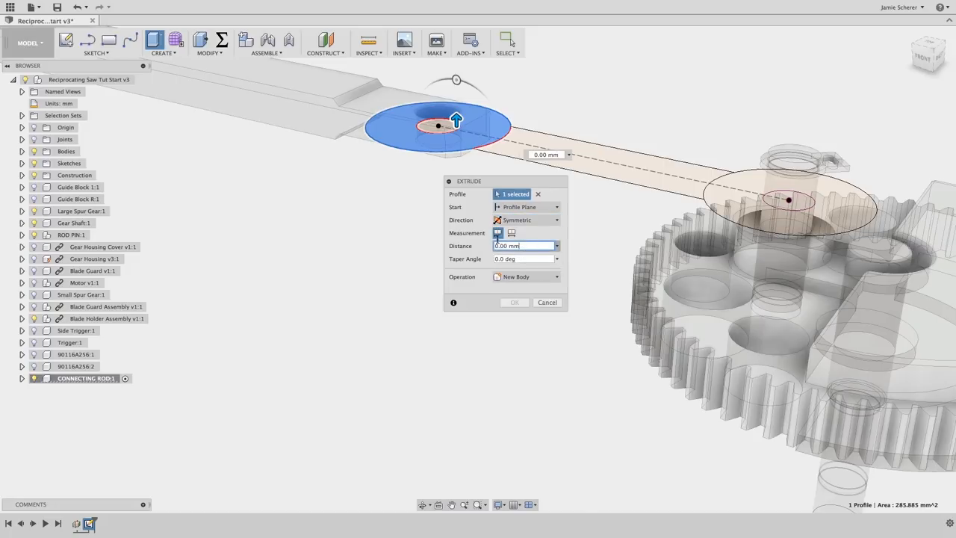
{"action": "type", "text": "6.5"}
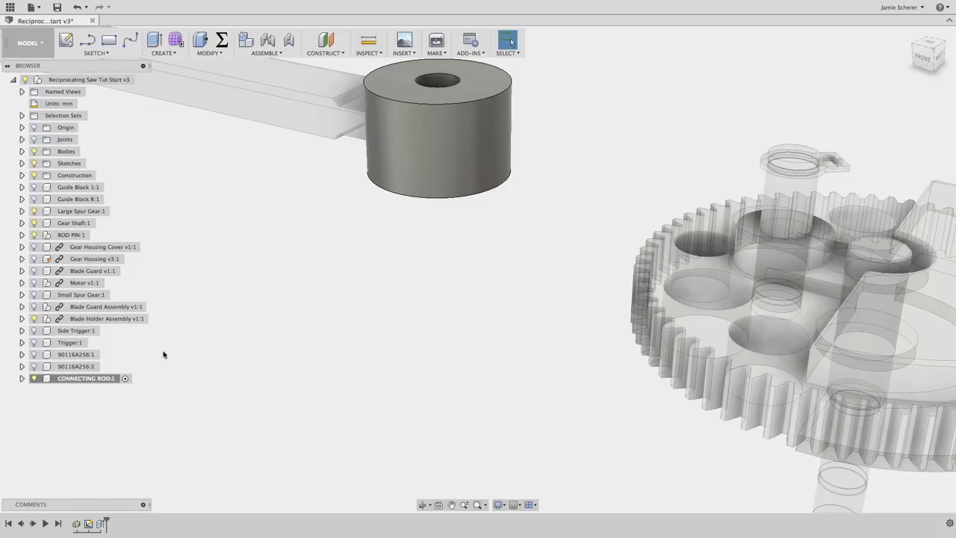
{"action": "left_click", "coordinate": [22, 377]}
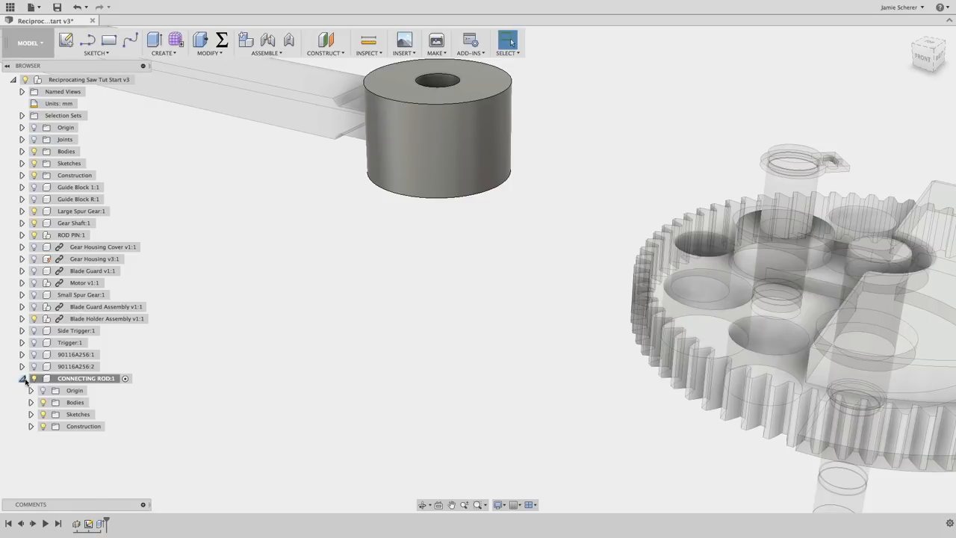
Expand the Sketches folder under CONNECTING ROD to reveal Sketch1.
{"action": "left_click", "coordinate": [32, 414]}
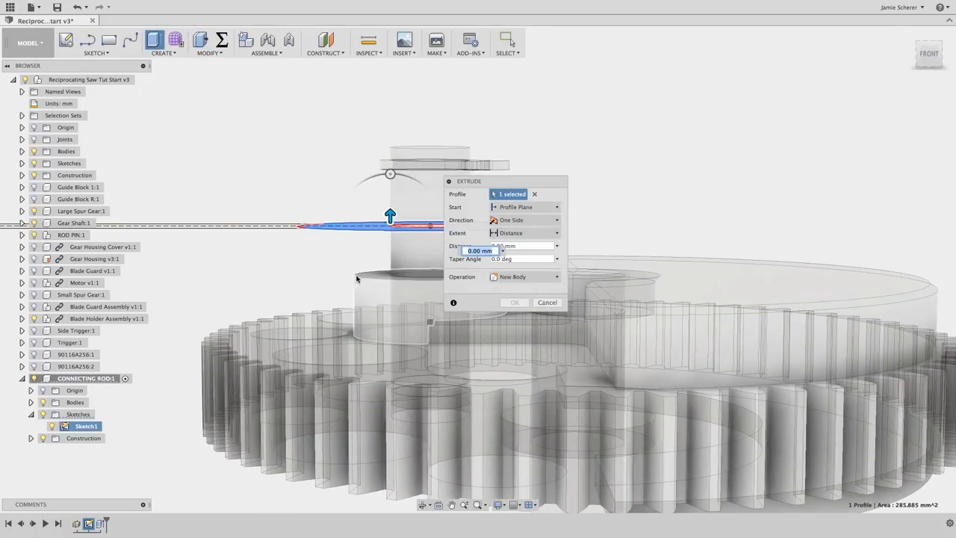
Extrude the end profile with Two Sides, Side 1 at 4 mm and Side 2 dragged out.
{"action": "left_click_drag", "start_coordinate": [389, 215], "coordinate": [335, 197]}
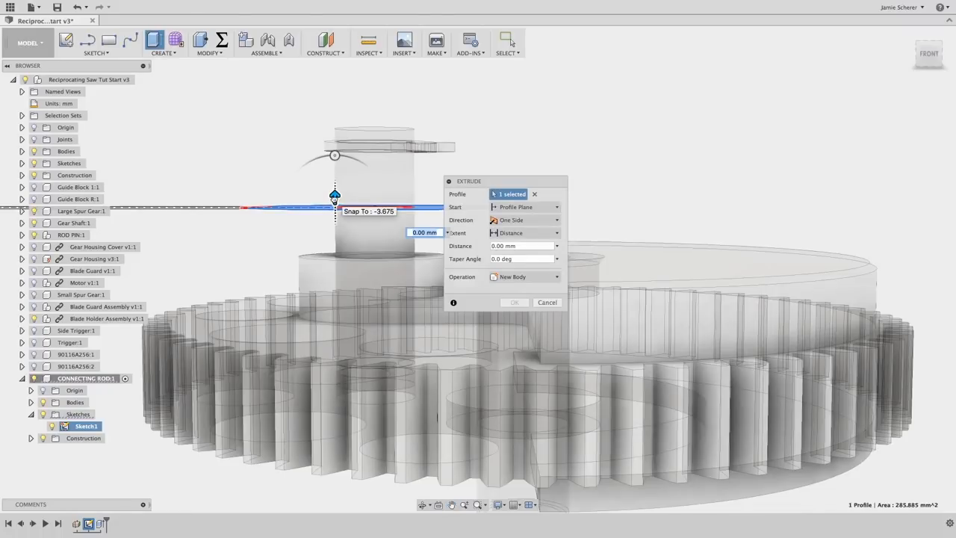
{"action": "left_click_drag", "start_coordinate": [335, 195], "coordinate": [335, 143]}
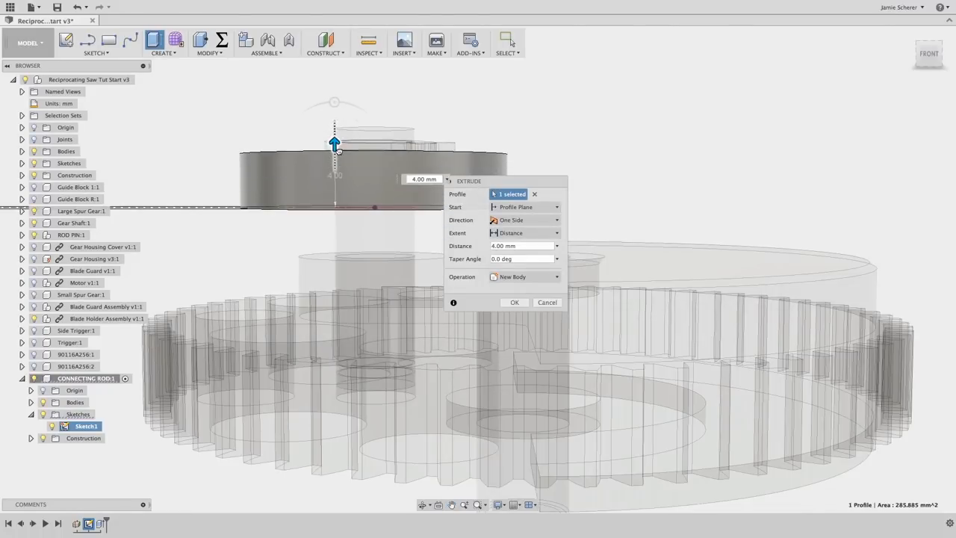
{"action": "left_click", "coordinate": [525, 220]}
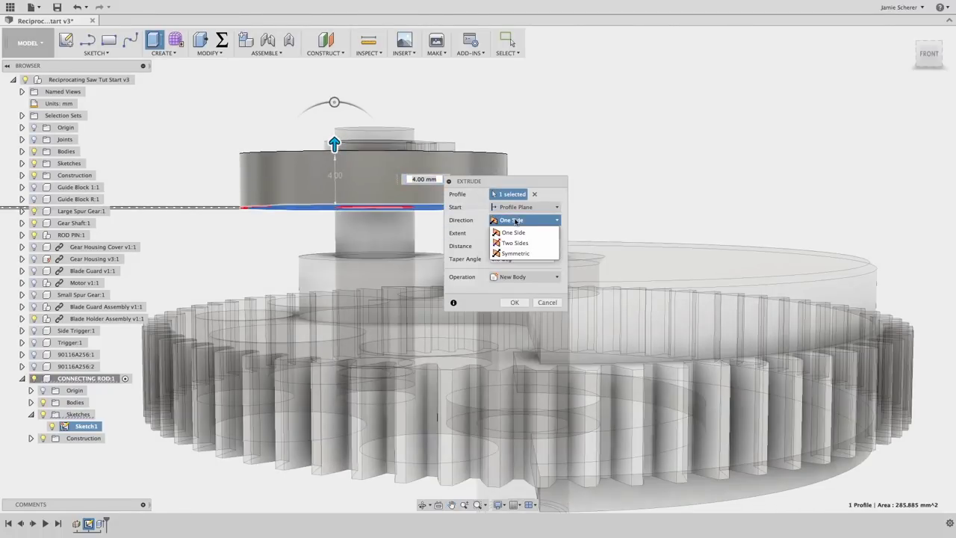
{"action": "left_click", "coordinate": [514, 243]}
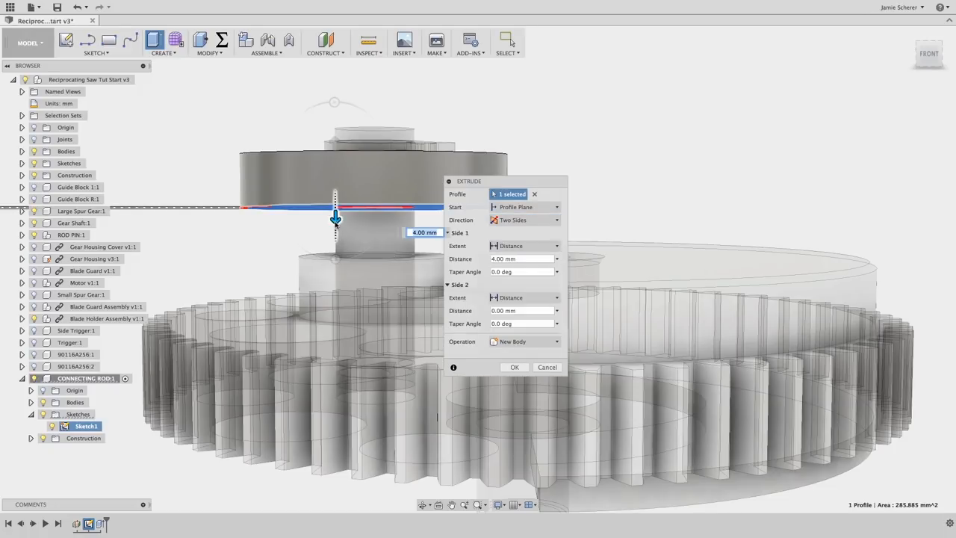
{"action": "left_click_drag", "start_coordinate": [335, 216], "coordinate": [334, 262]}
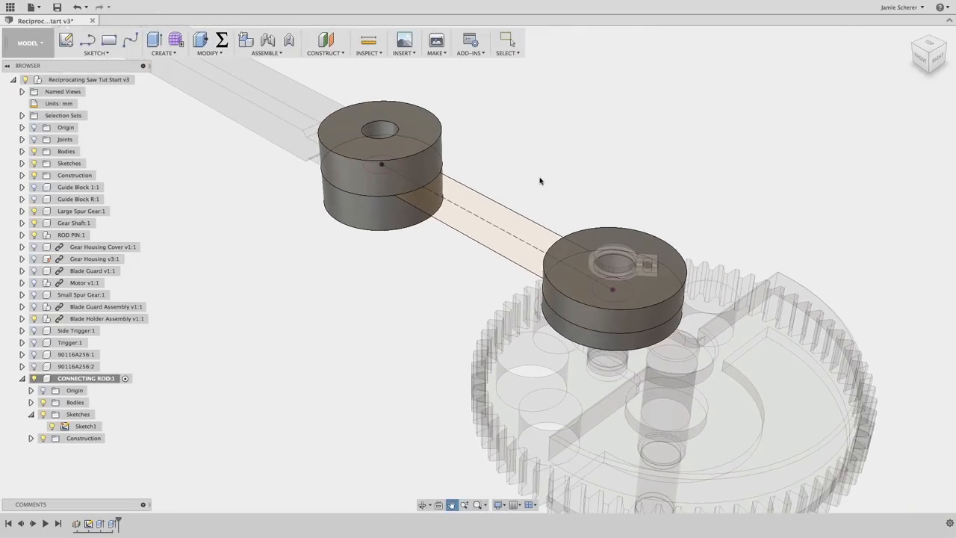
Extrude the middle bar profile symmetrically by 3 mm as a Join to the bosses.
{"action": "left_click", "coordinate": [153, 39]}
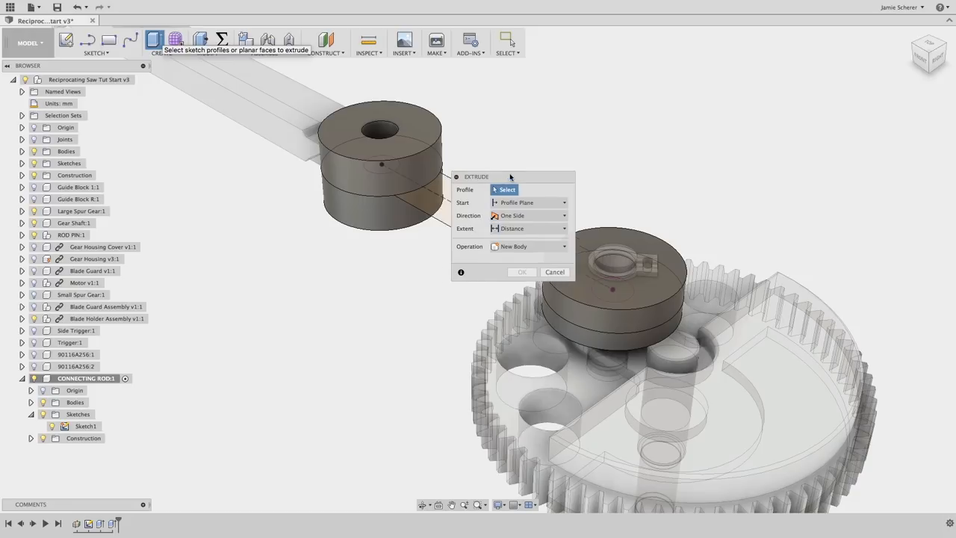
{"action": "left_click", "coordinate": [478, 224]}
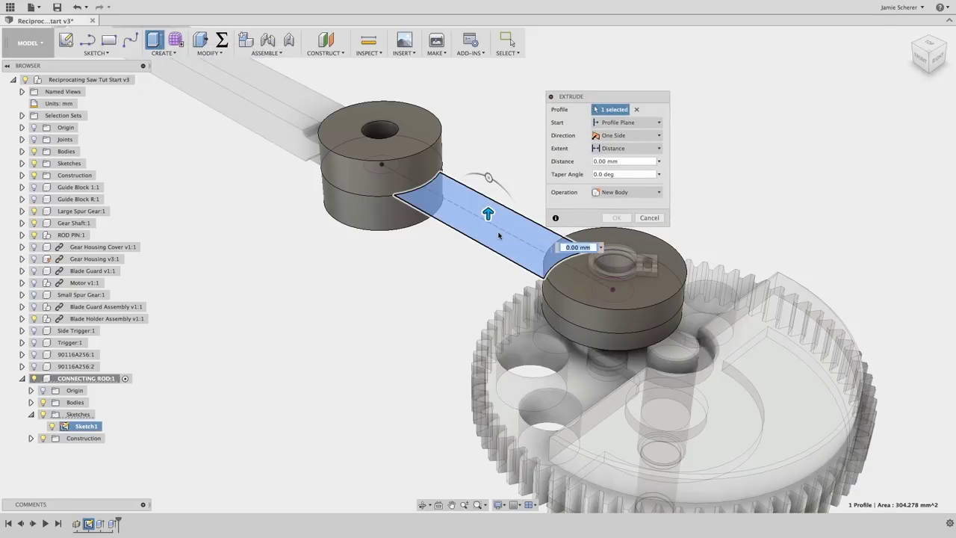
{"action": "left_click", "coordinate": [626, 148]}
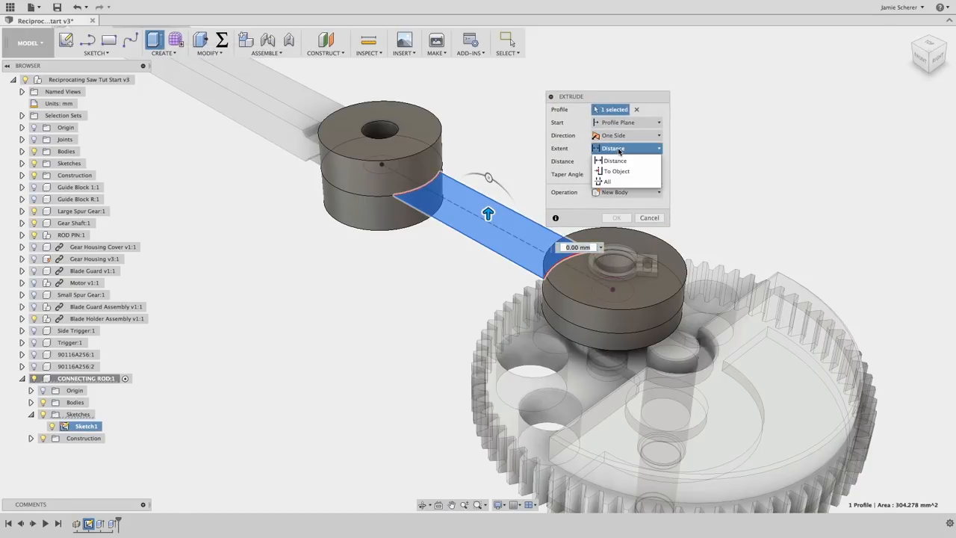
{"action": "left_click", "coordinate": [618, 136]}
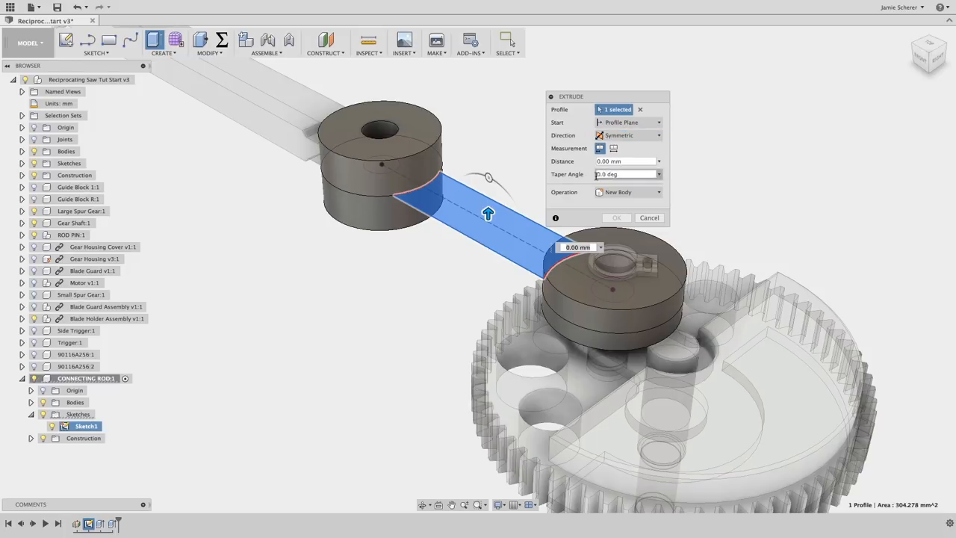
{"action": "left_click", "coordinate": [626, 162]}
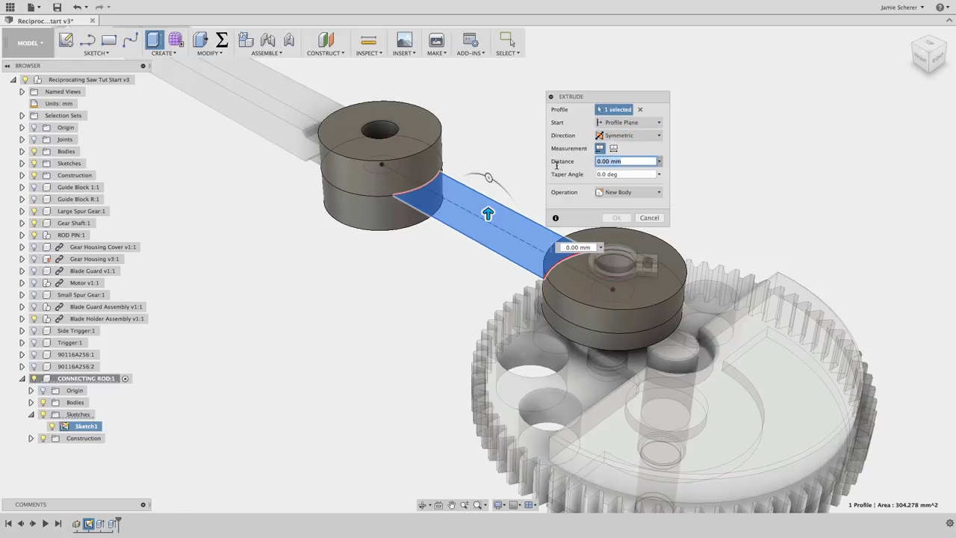
{"action": "type", "text": "5"}
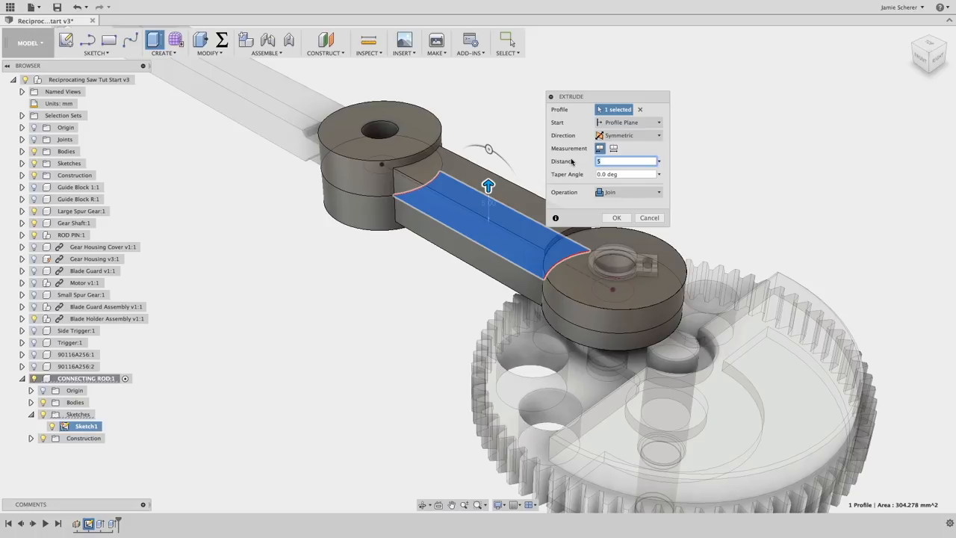
{"action": "type", "text": "3"}
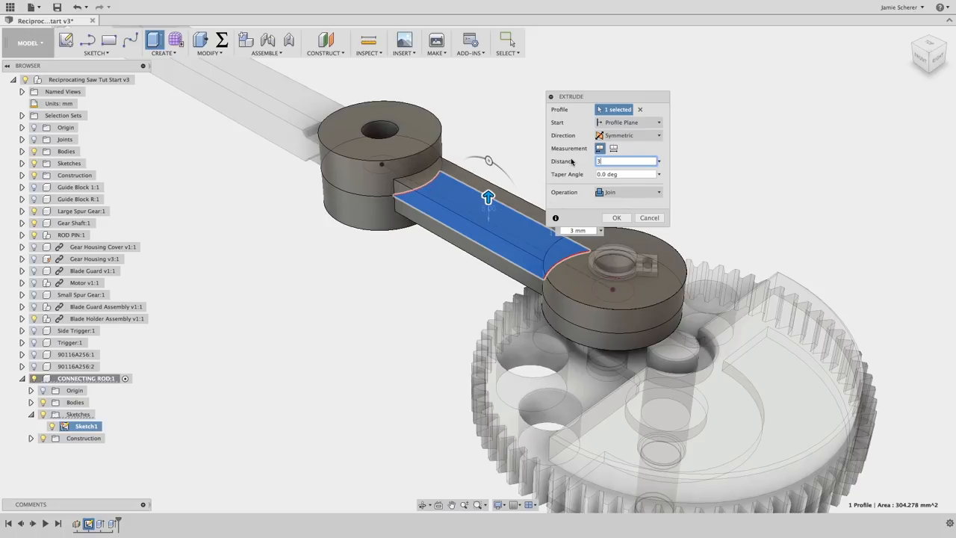
{"action": "left_click", "coordinate": [617, 217]}
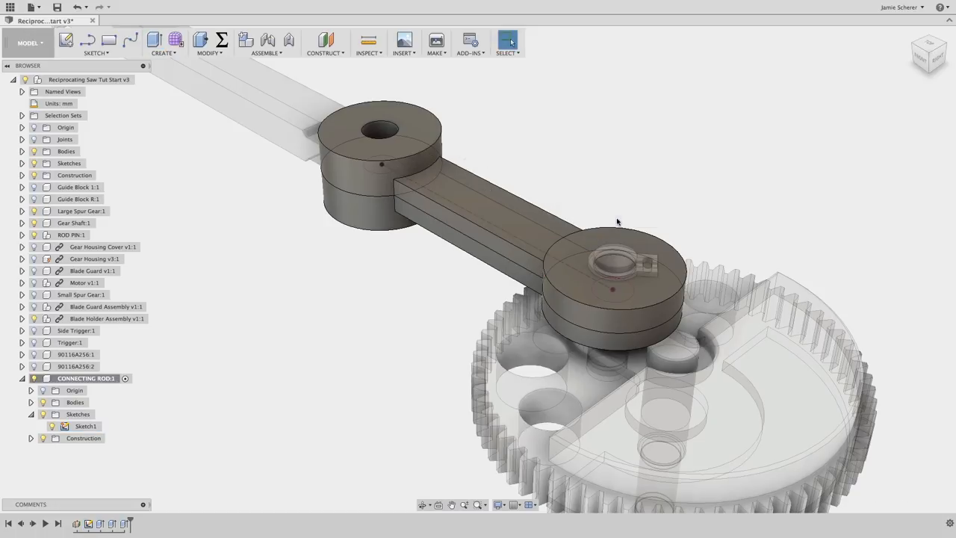
{"action": "mouse_move", "coordinate": [520, 153]}
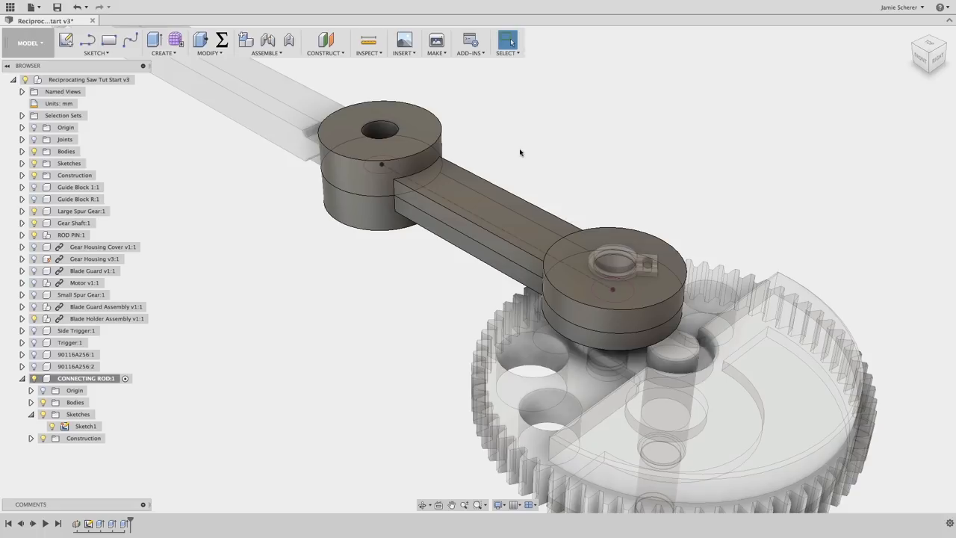
Fillet the edges where the bar meets the first end boss at 3.5 mm.
{"action": "right_click", "coordinate": [520, 153]}
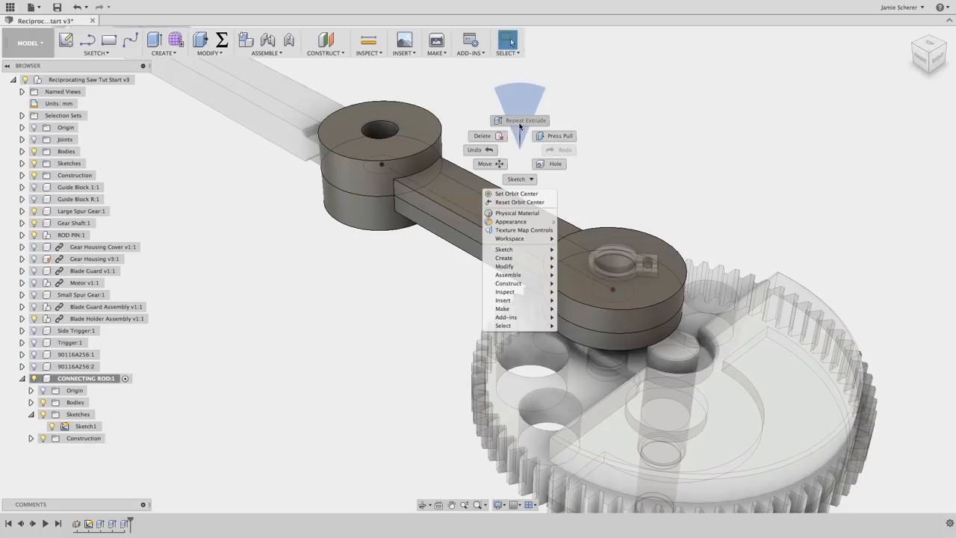
{"action": "mouse_move", "coordinate": [544, 136]}
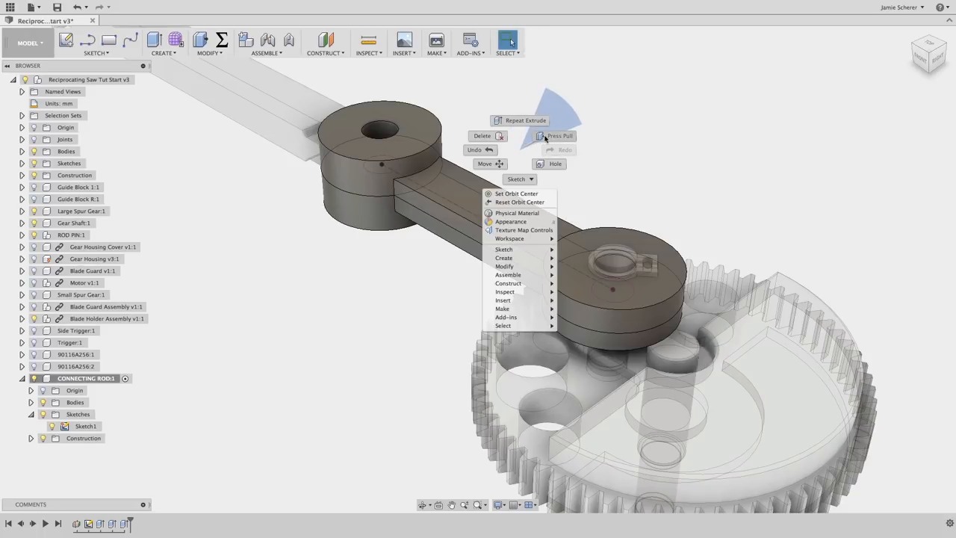
{"action": "left_click", "coordinate": [559, 135]}
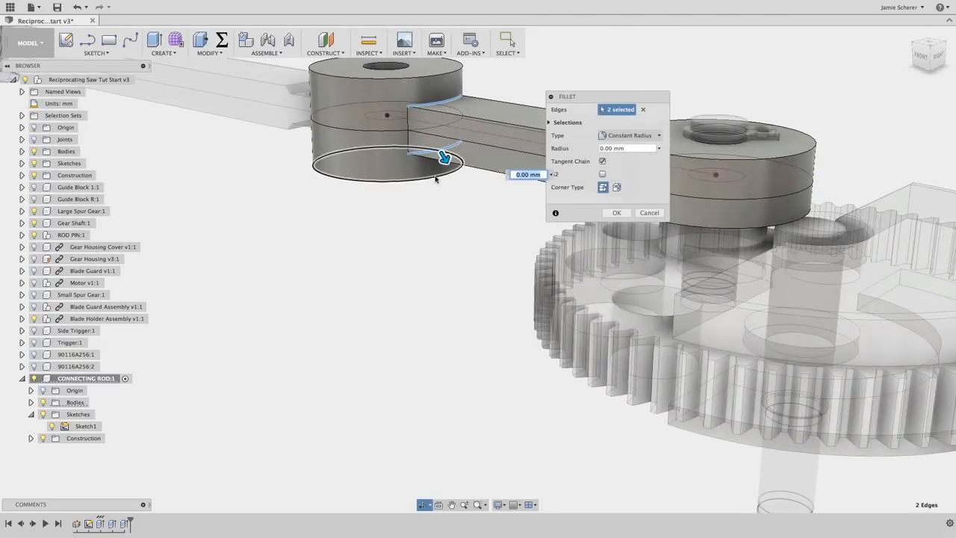
{"action": "left_click_drag", "start_coordinate": [444, 157], "coordinate": [452, 168]}
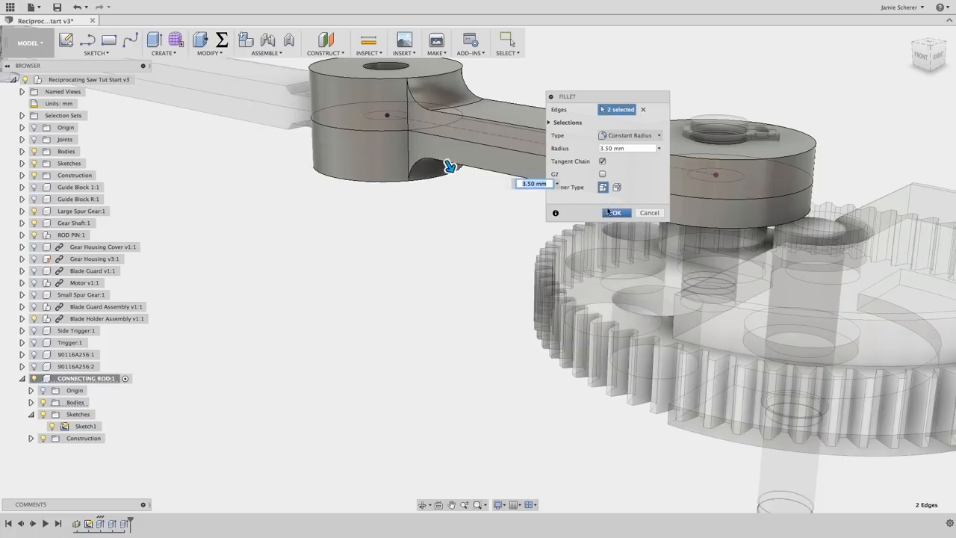
{"action": "left_click", "coordinate": [614, 212]}
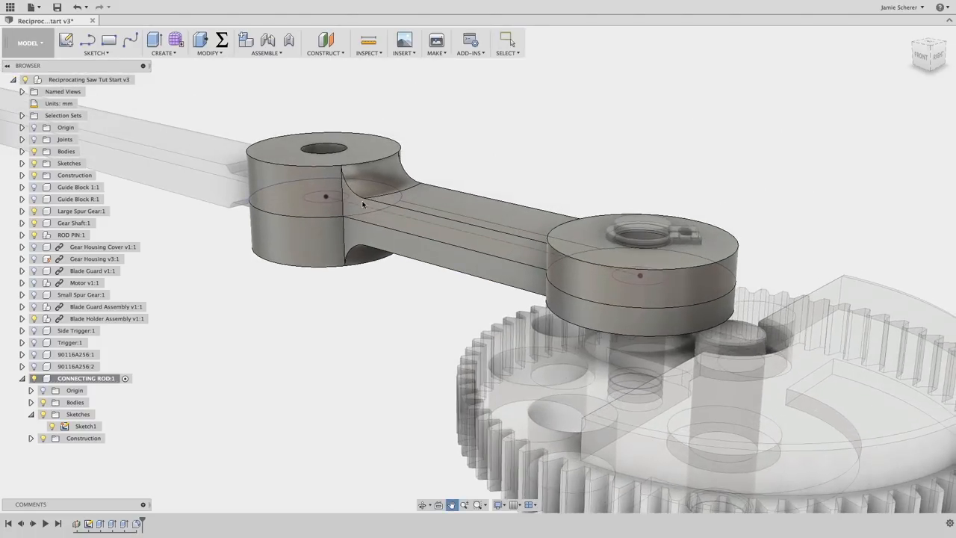
Fillet the hidden joint edges at the second end boss with a 4 mm radius.
{"action": "right_click", "coordinate": [362, 205]}
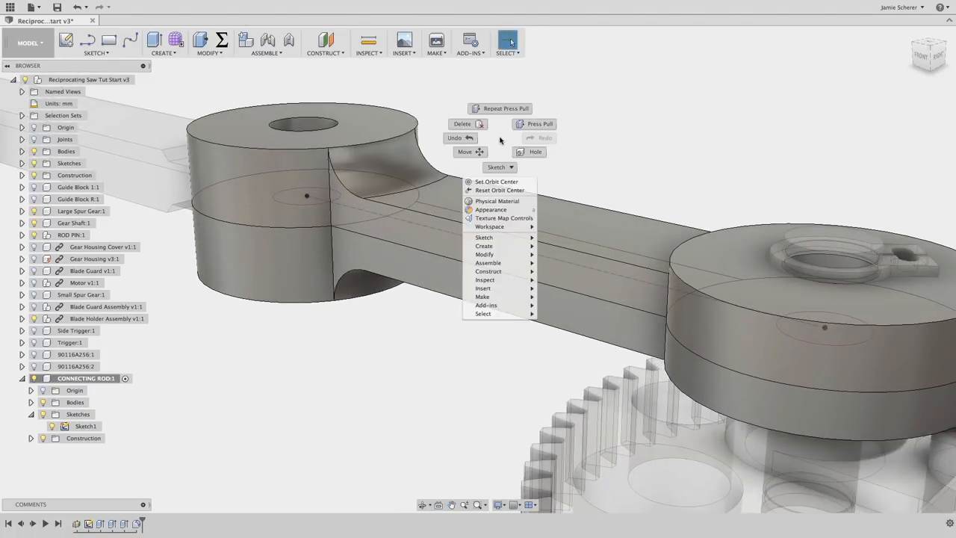
{"action": "left_click", "coordinate": [539, 124]}
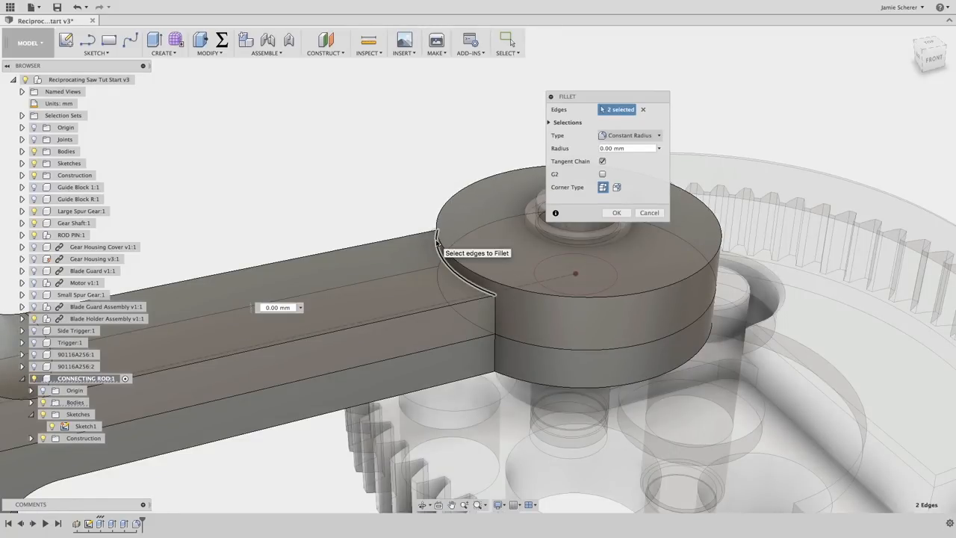
{"action": "right_click", "coordinate": [437, 243]}
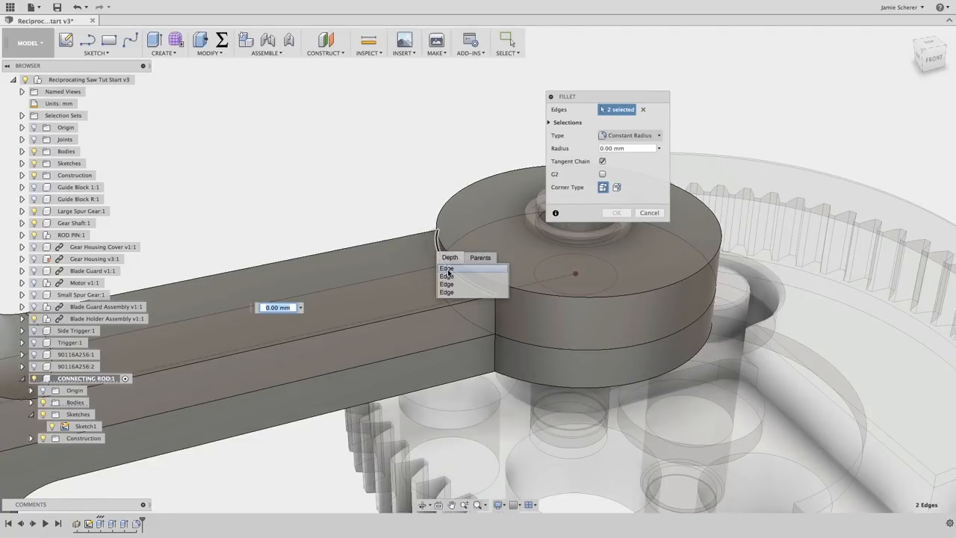
{"action": "mouse_move", "coordinate": [458, 280]}
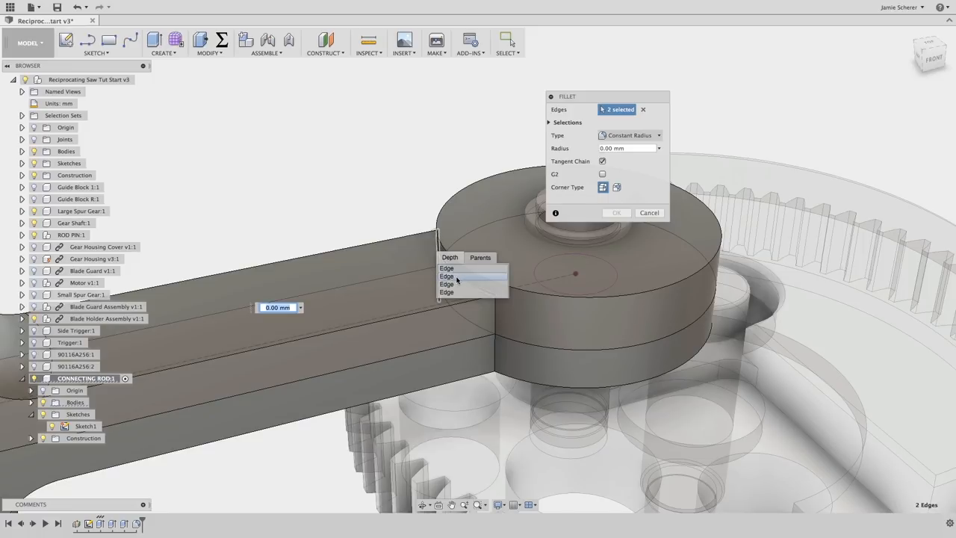
{"action": "left_click", "coordinate": [438, 265]}
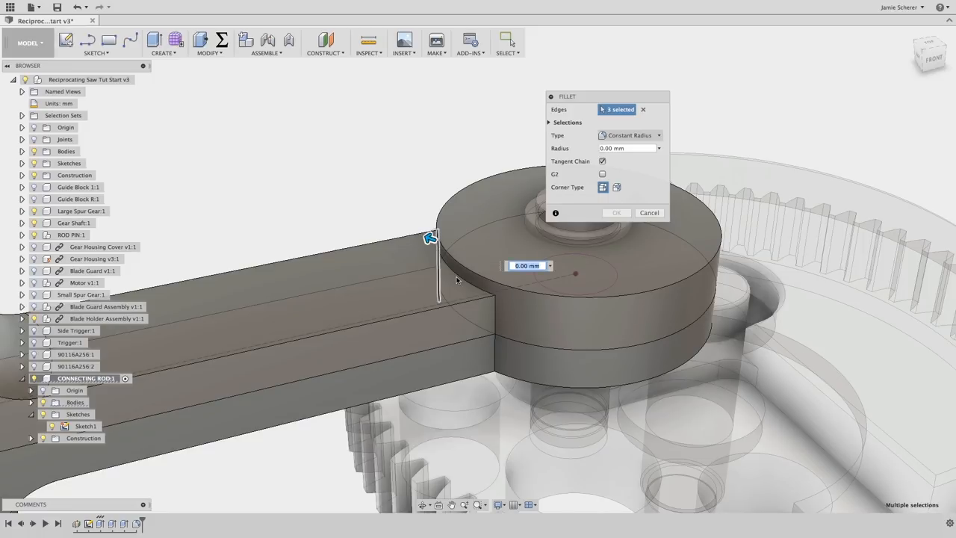
{"action": "left_click", "coordinate": [495, 313]}
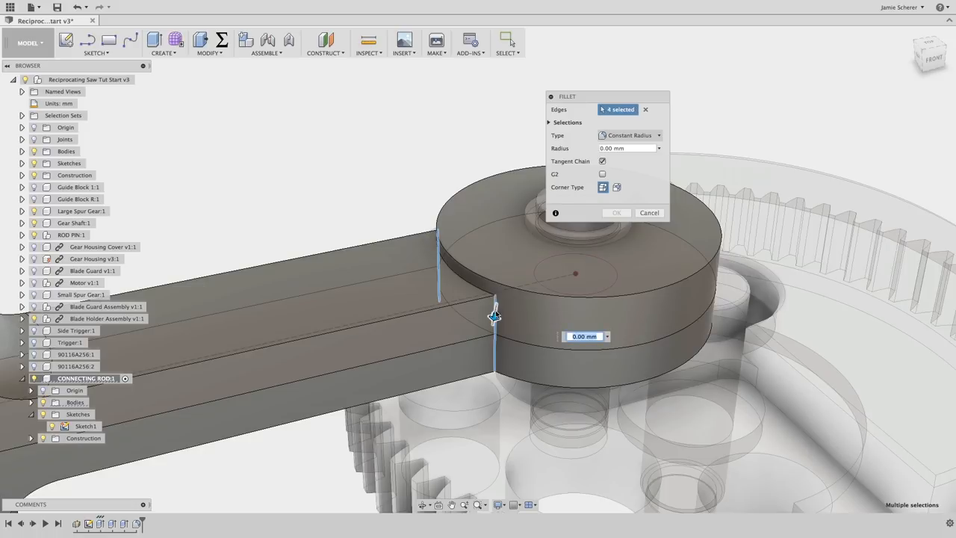
{"action": "mouse_move", "coordinate": [494, 314]}
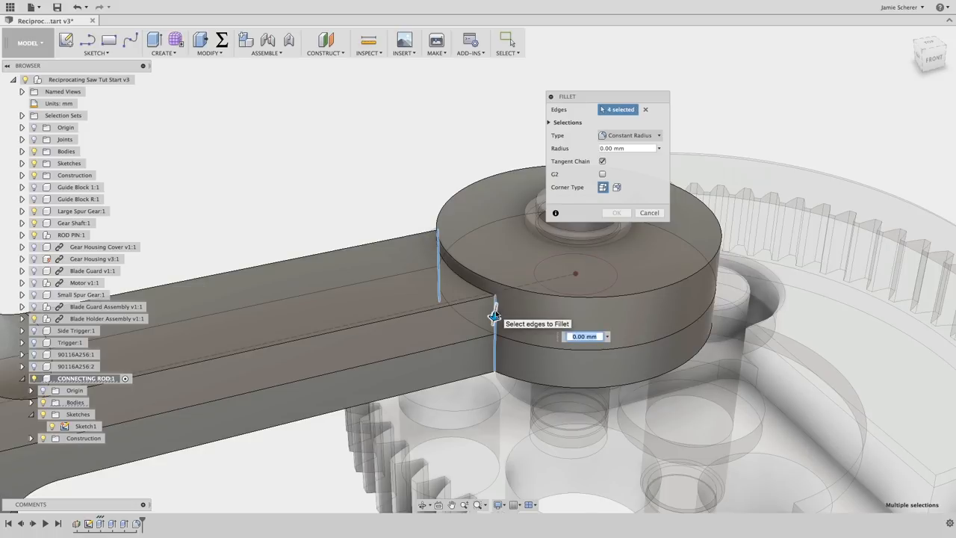
{"action": "left_click", "coordinate": [628, 148]}
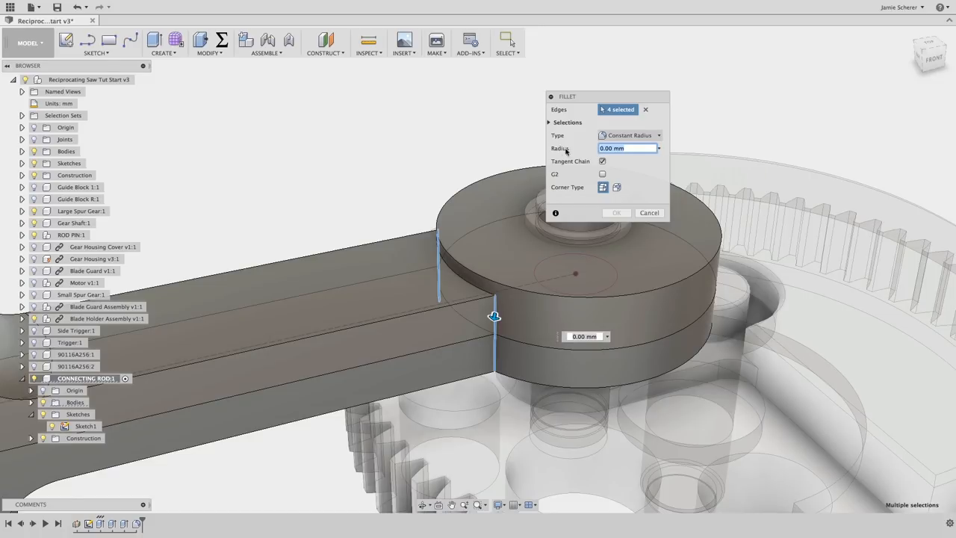
{"action": "type", "text": "4"}
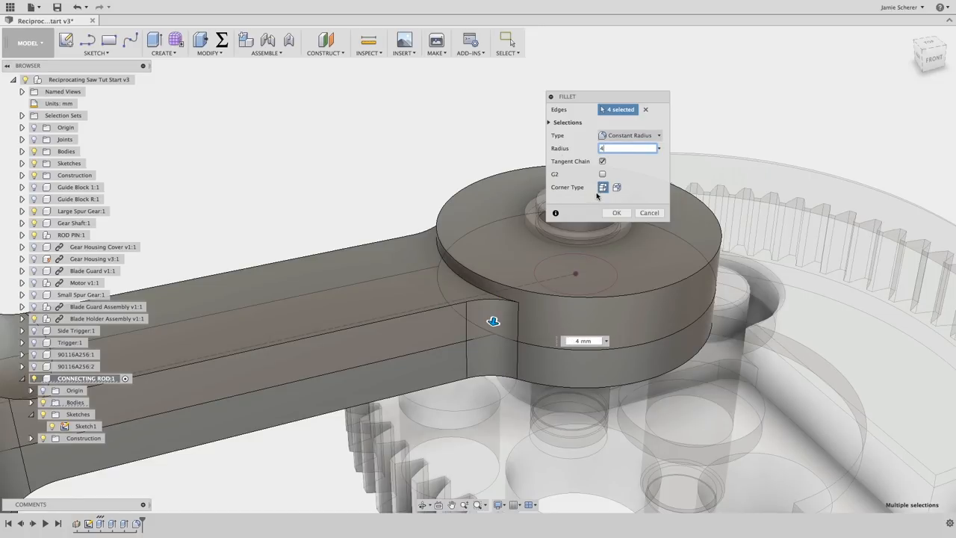
{"action": "left_click", "coordinate": [616, 213]}
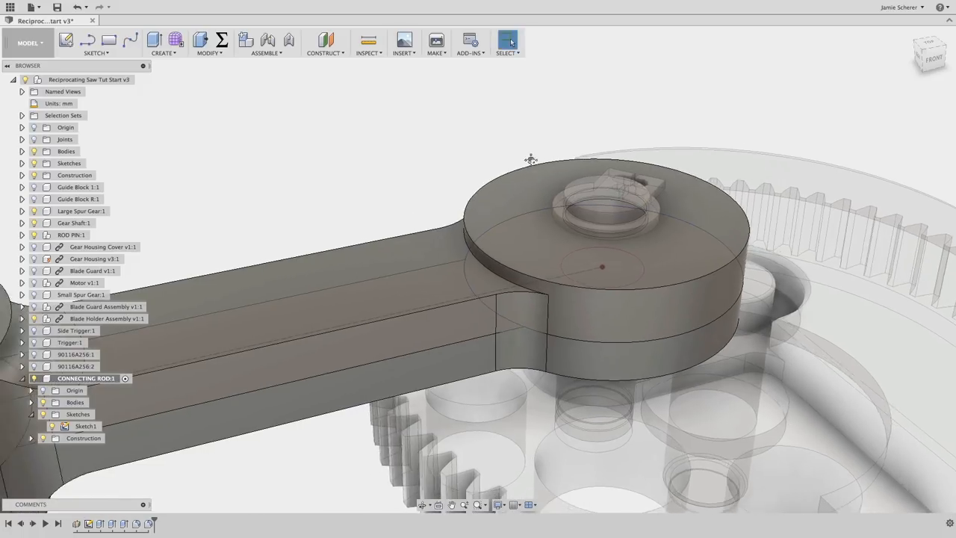
Apply a 4 mm fillet to four more edges where the bar meets the bosses.
{"action": "left_click_drag", "start_coordinate": [530, 160], "coordinate": [394, 166]}
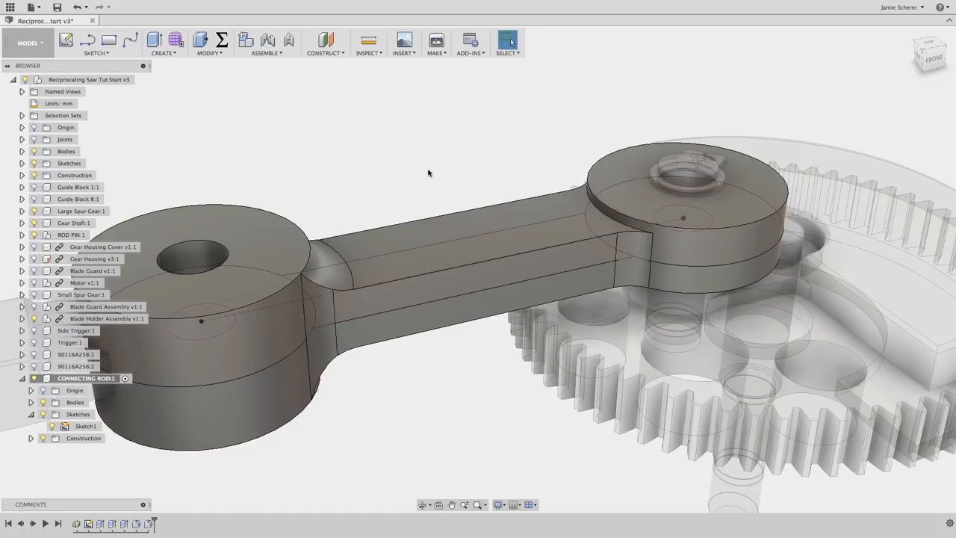
{"action": "mouse_move", "coordinate": [471, 160]}
{"action": "type", "text": "4"}
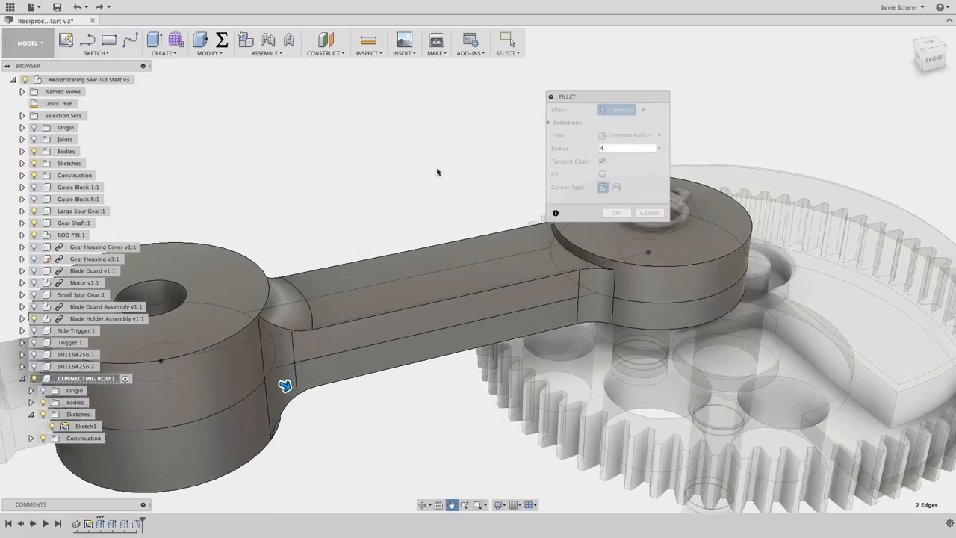
{"action": "left_click", "coordinate": [553, 247]}
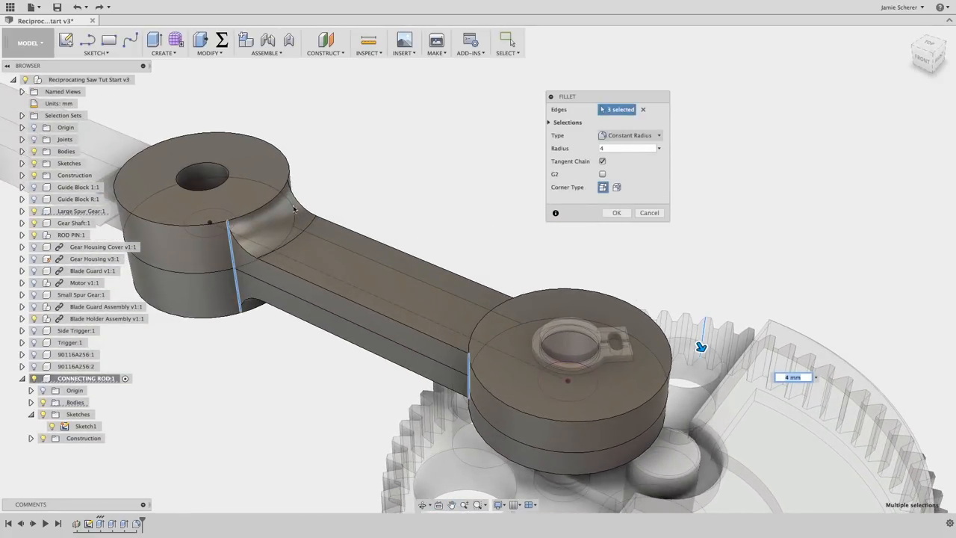
{"action": "left_click", "coordinate": [304, 195]}
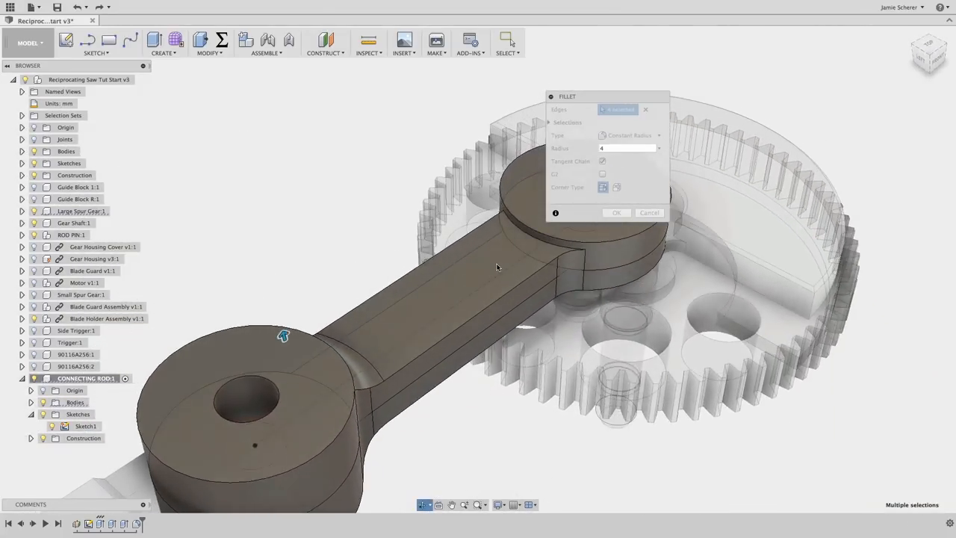
{"action": "left_click", "coordinate": [485, 220]}
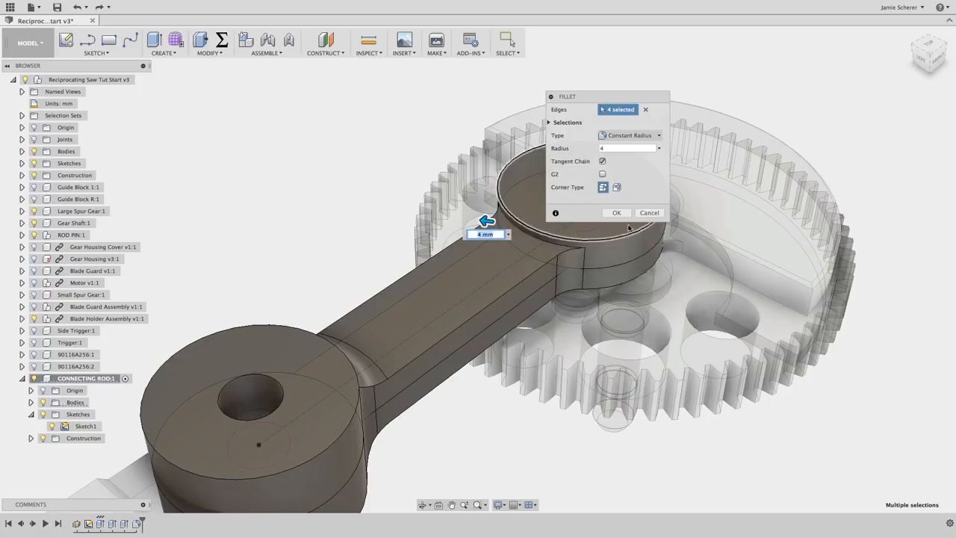
{"action": "left_click", "coordinate": [616, 212]}
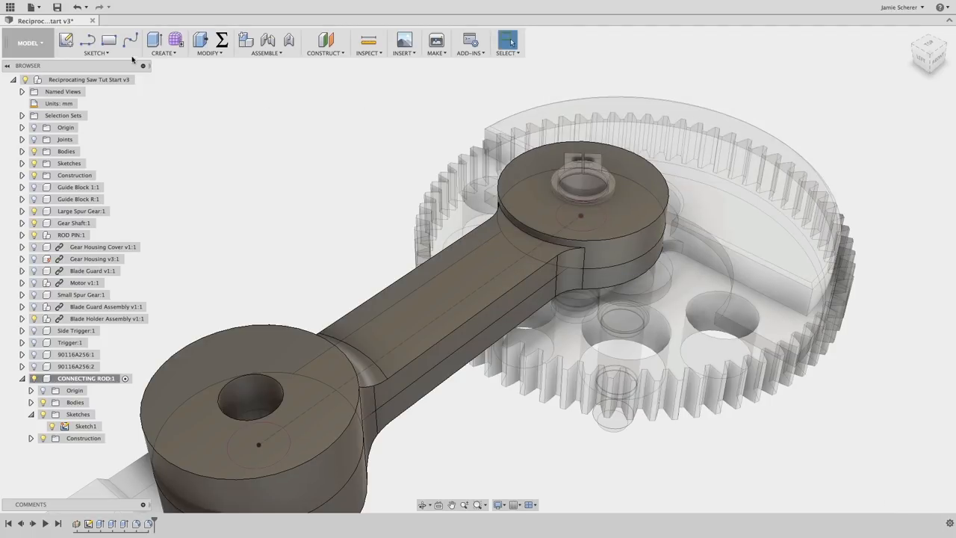
Sketch a centre-point slot on the rod centreline, dimensioned 16 and 14 mm from the pins.
{"action": "left_click", "coordinate": [96, 42]}
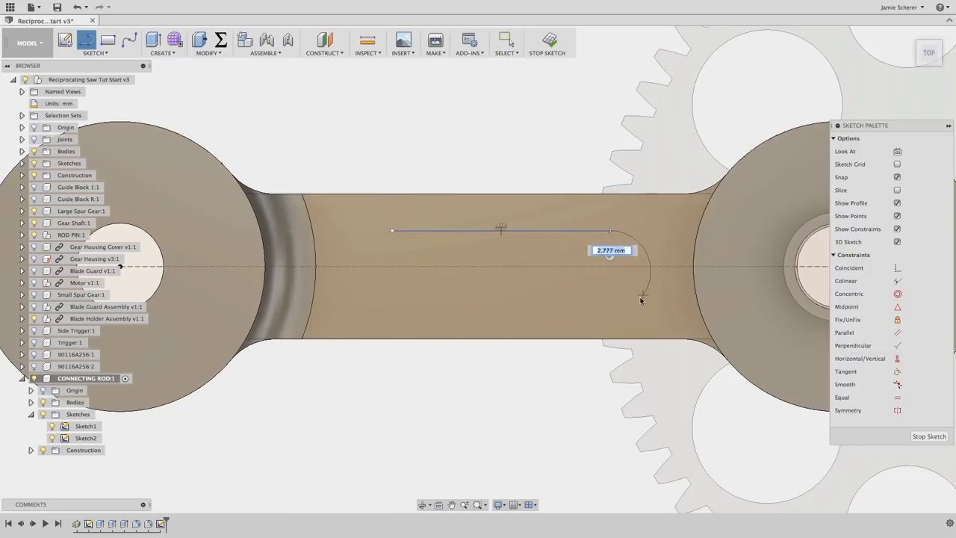
{"action": "mouse_move", "coordinate": [610, 309]}
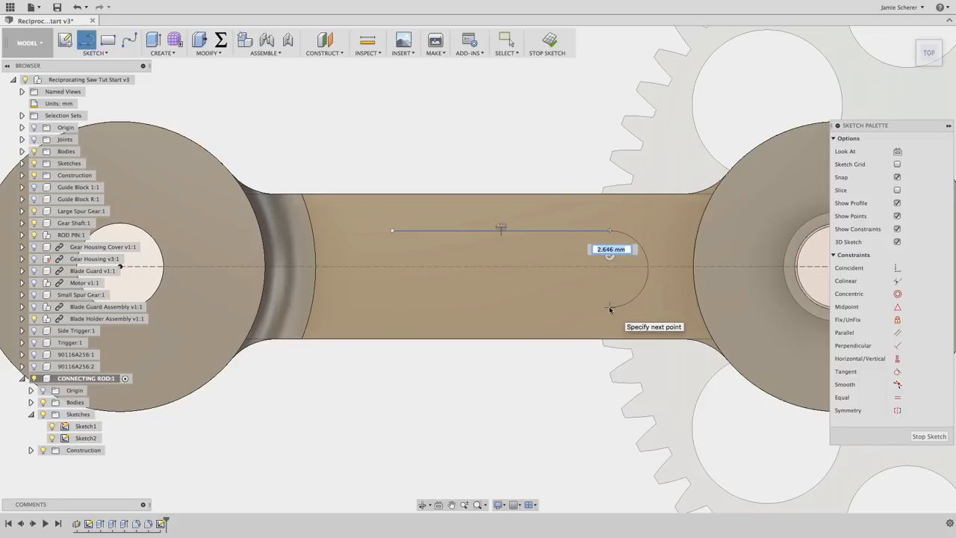
{"action": "left_click", "coordinate": [610, 308]}
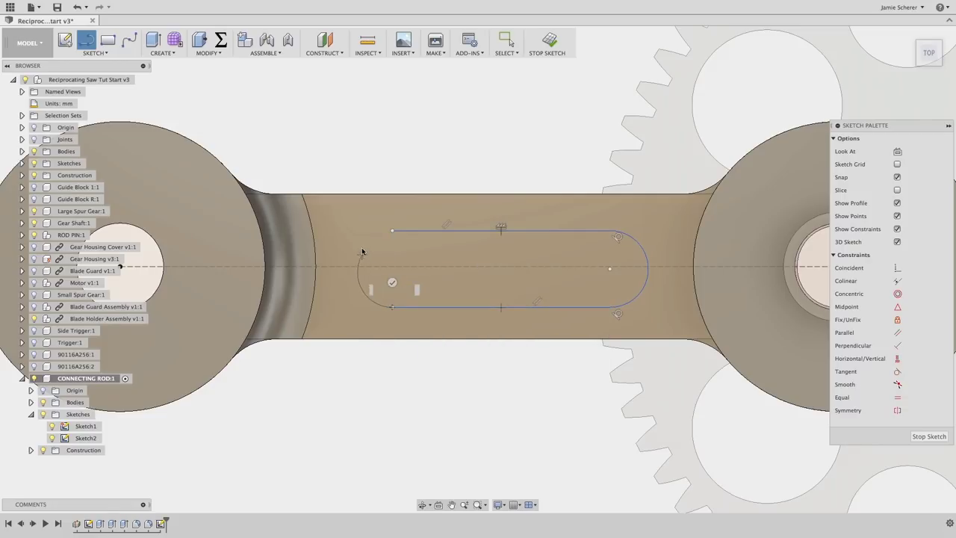
{"action": "left_click", "coordinate": [392, 230]}
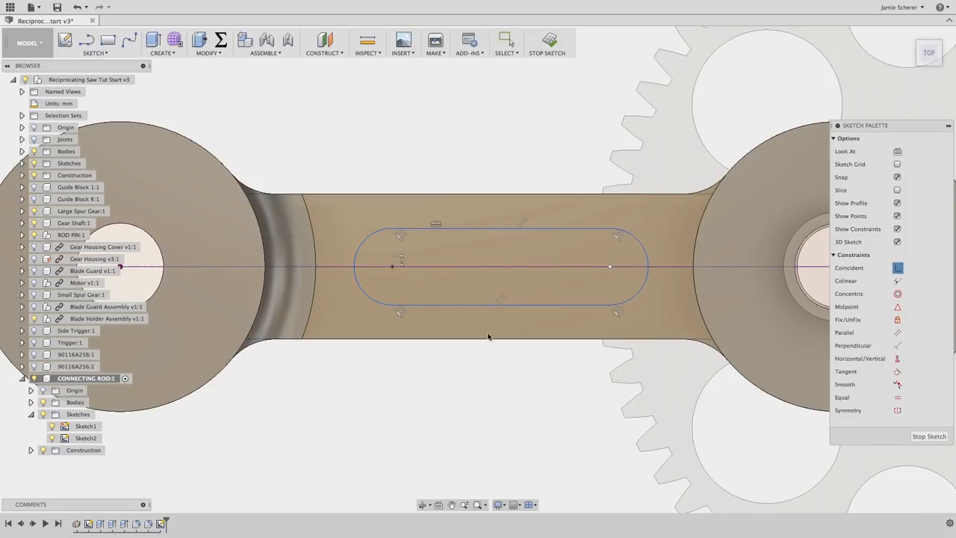
{"action": "mouse_move", "coordinate": [481, 372]}
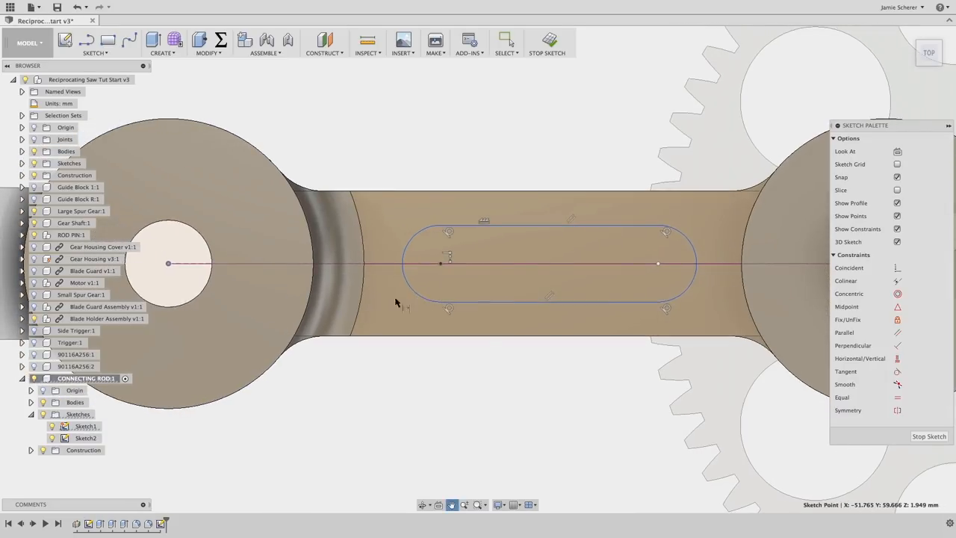
{"action": "left_click", "coordinate": [440, 263]}
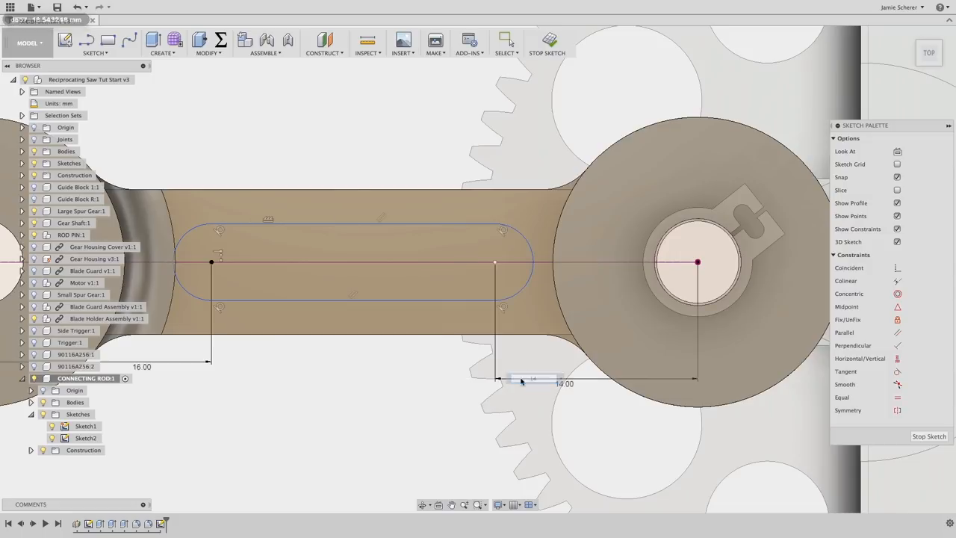
{"action": "right_click", "coordinate": [534, 381]}
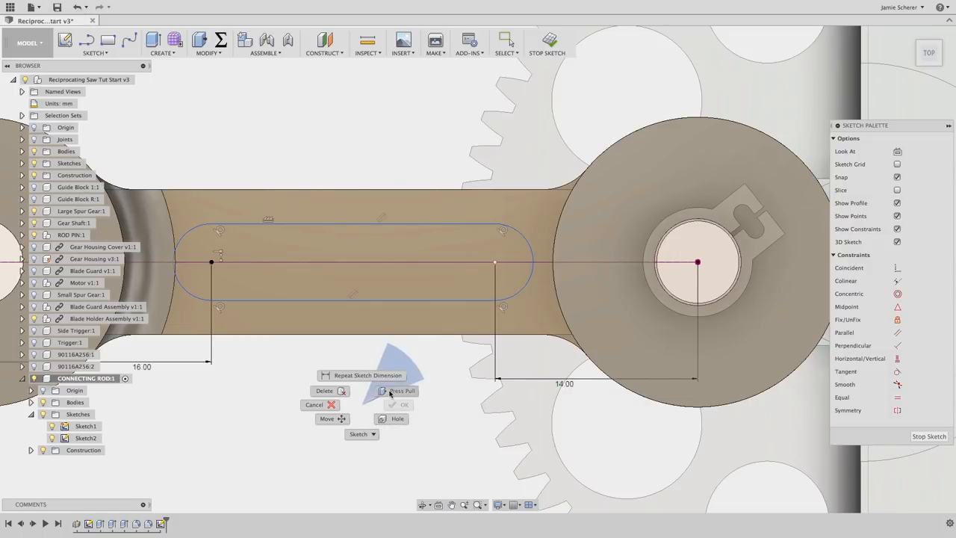
Cut both slot profiles 1 mm deep into the rod's bar.
{"action": "left_click", "coordinate": [398, 390]}
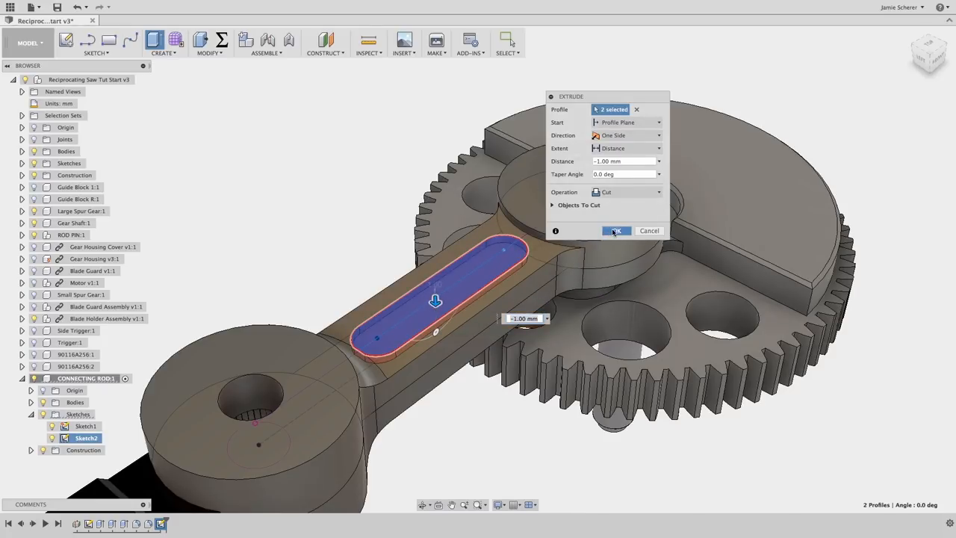
{"action": "left_click", "coordinate": [616, 230]}
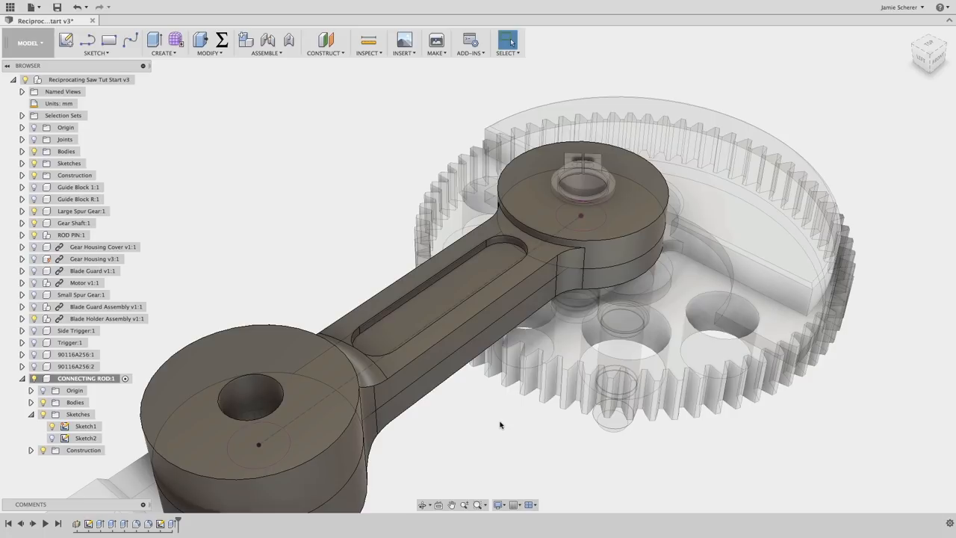
Mirror the Extrude4 slot cut as a feature across the rod's mid-plane.
{"action": "left_click", "coordinate": [162, 43]}
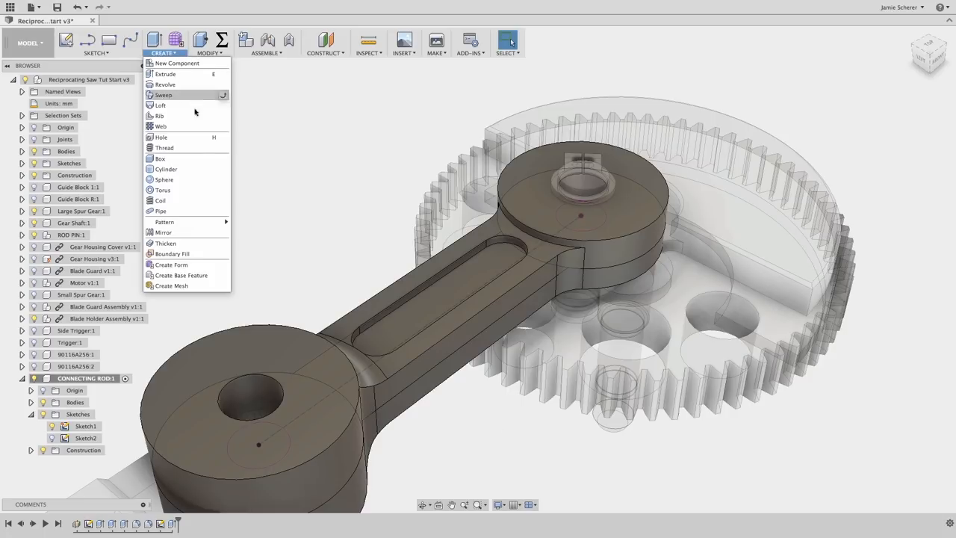
{"action": "left_click", "coordinate": [163, 233]}
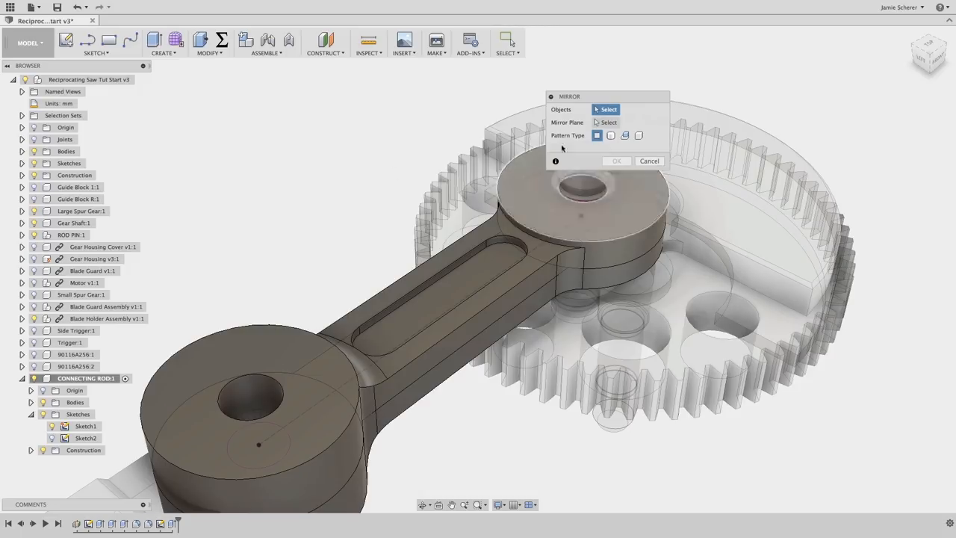
{"action": "mouse_move", "coordinate": [597, 136]}
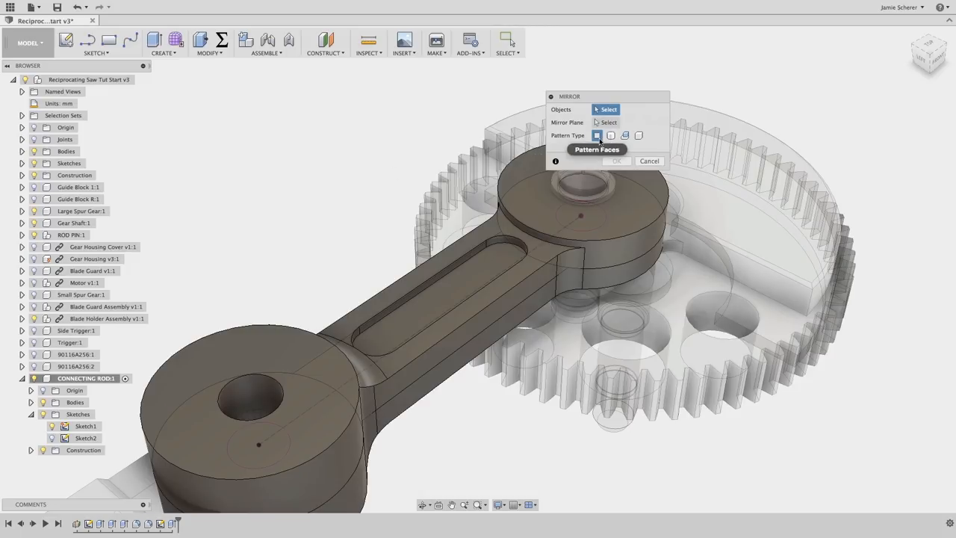
{"action": "mouse_move", "coordinate": [639, 135]}
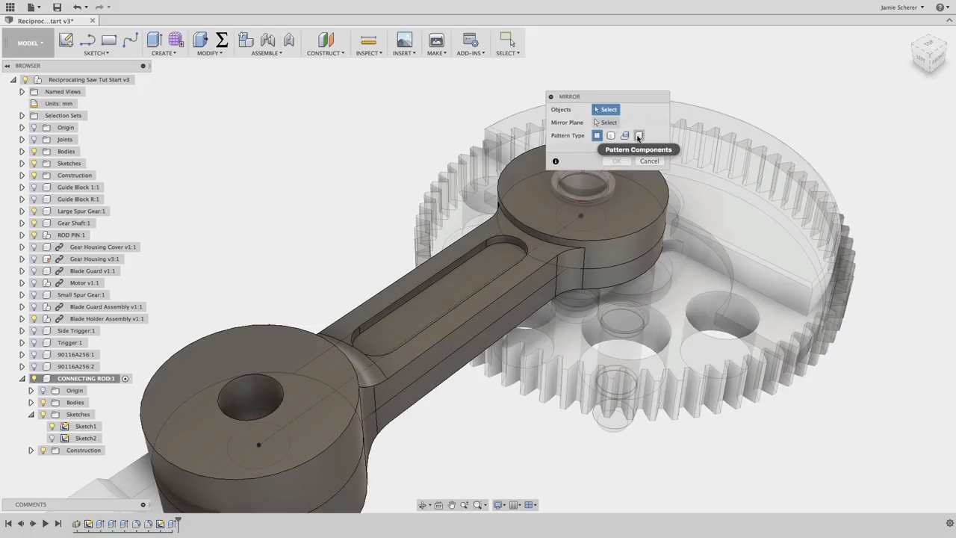
{"action": "mouse_move", "coordinate": [629, 145]}
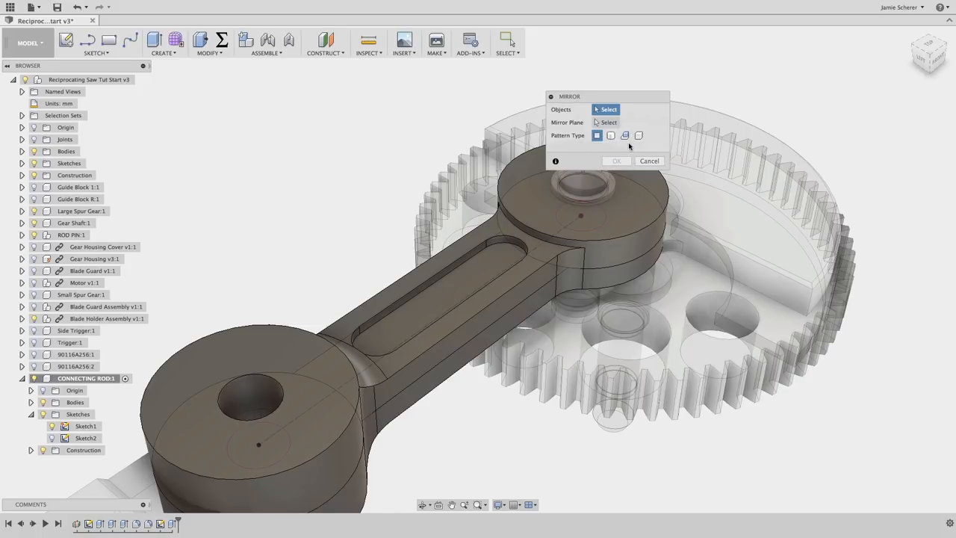
{"action": "mouse_move", "coordinate": [625, 135]}
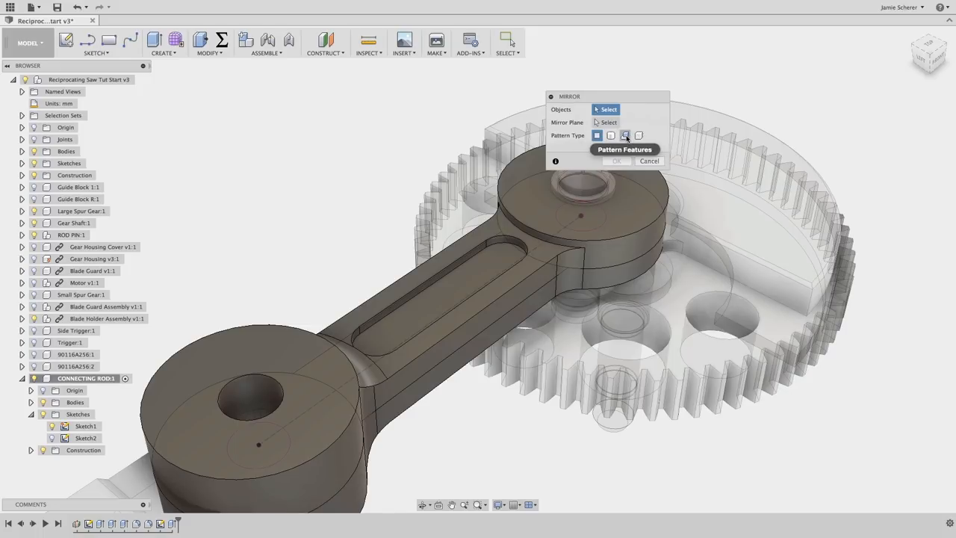
{"action": "left_click", "coordinate": [636, 135]}
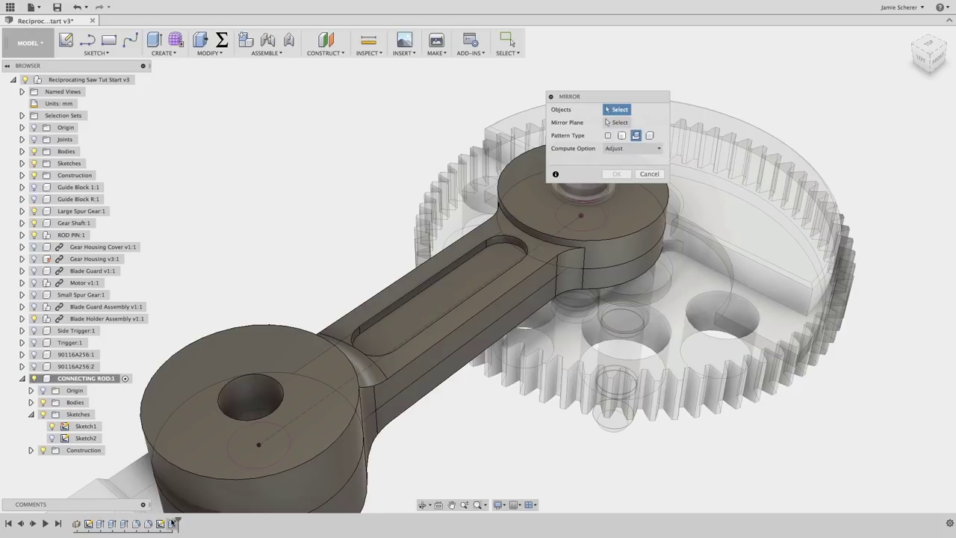
{"action": "left_click", "coordinate": [437, 299]}
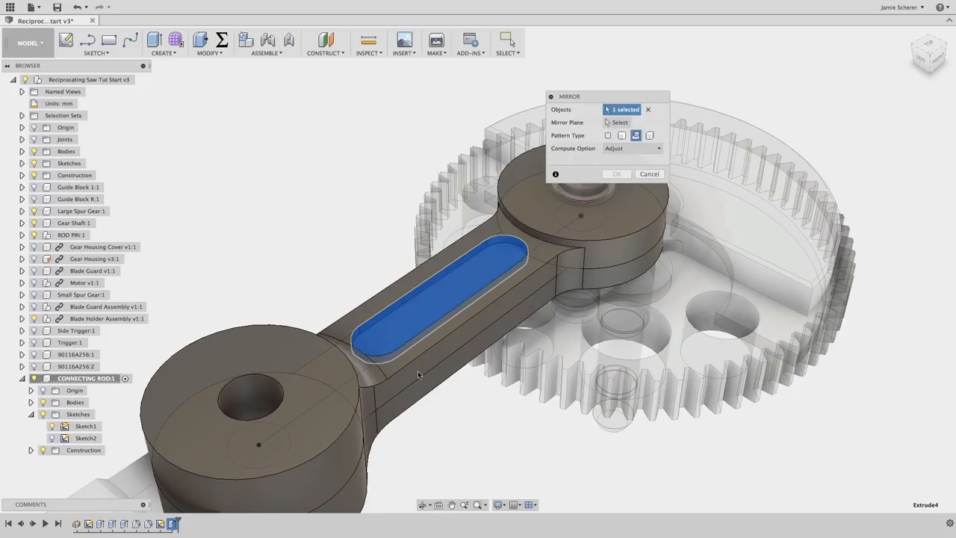
{"action": "left_click", "coordinate": [620, 121]}
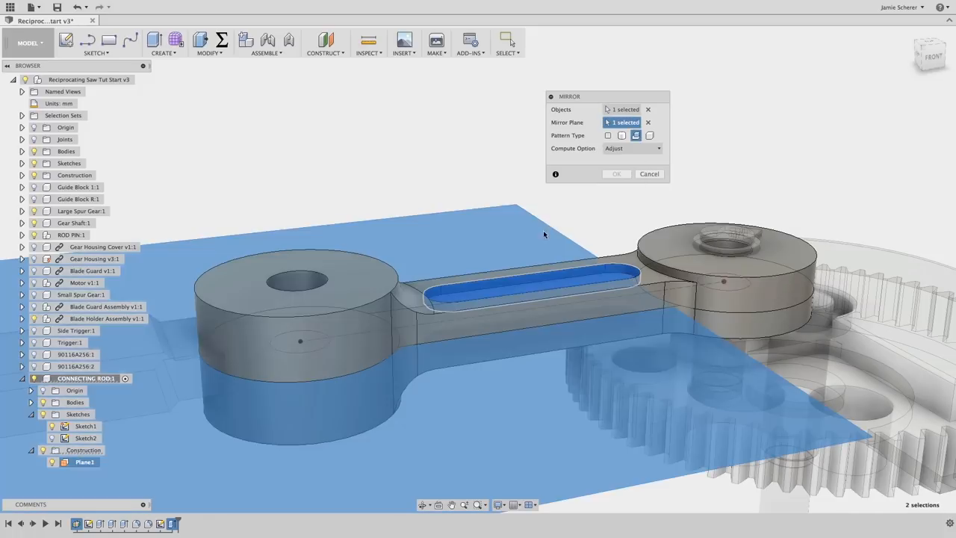
{"action": "left_click", "coordinate": [649, 174]}
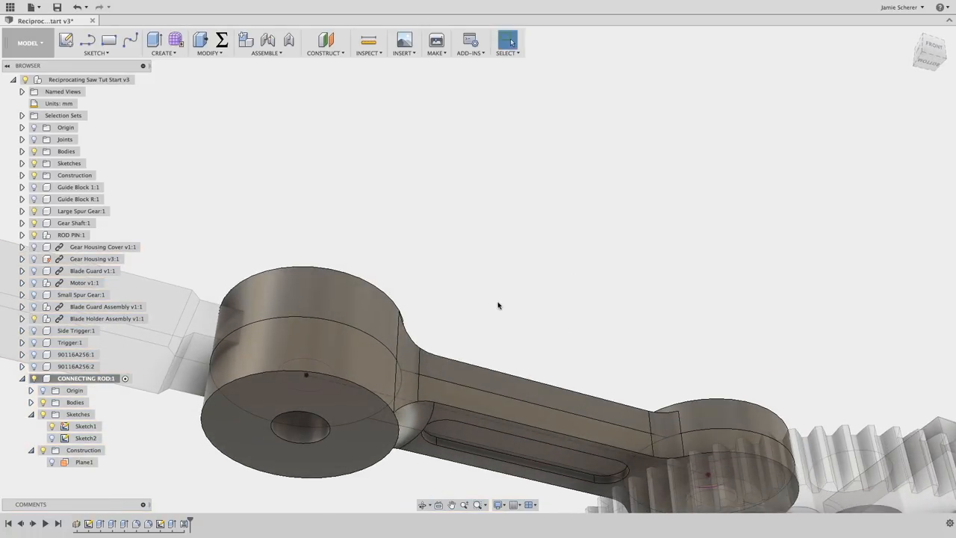
{"action": "left_click_drag", "start_coordinate": [499, 305], "coordinate": [507, 370]}
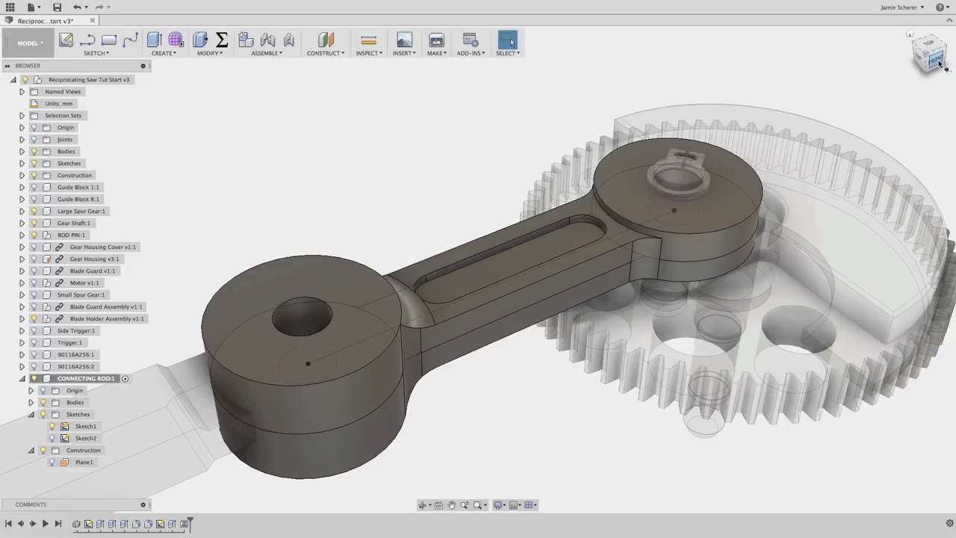
On the front plane, project the blade holder outline and offset it 1 mm for a Press Pull cut.
{"action": "left_click", "coordinate": [928, 58]}
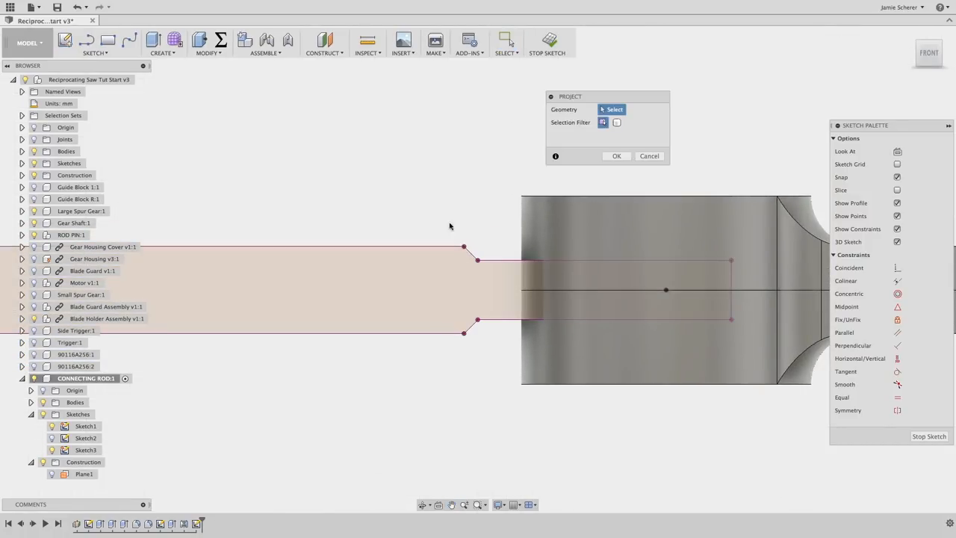
{"action": "left_click", "coordinate": [615, 155]}
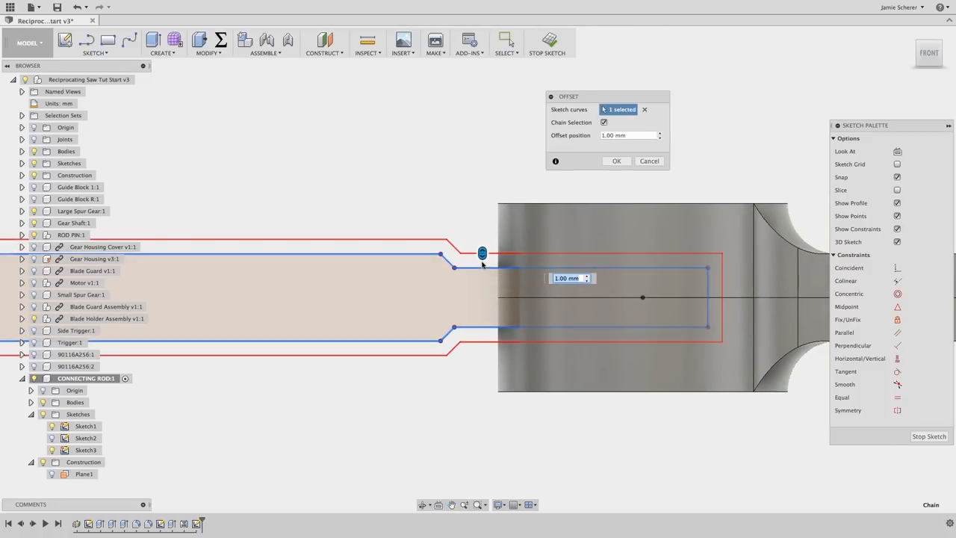
{"action": "left_click", "coordinate": [616, 160]}
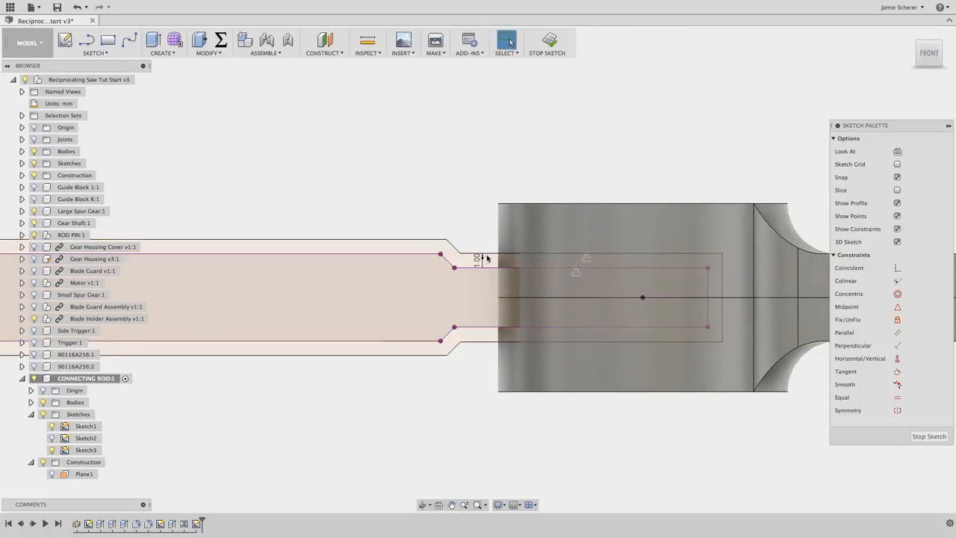
{"action": "mouse_move", "coordinate": [153, 39]}
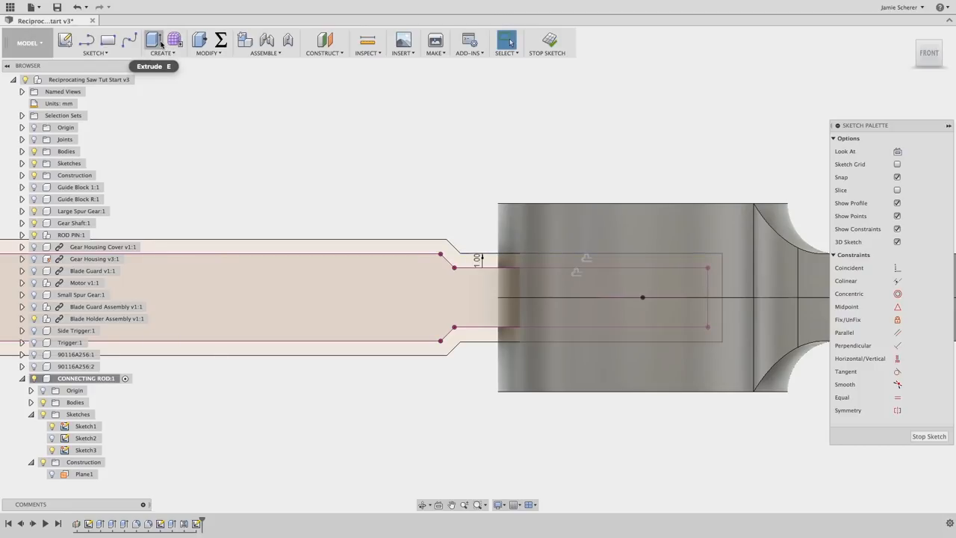
{"action": "left_click", "coordinate": [198, 39]}
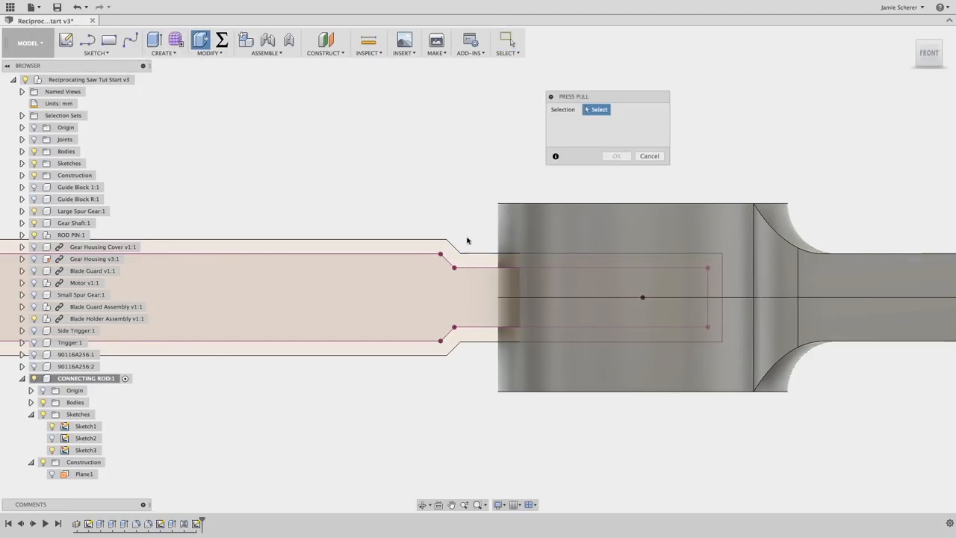